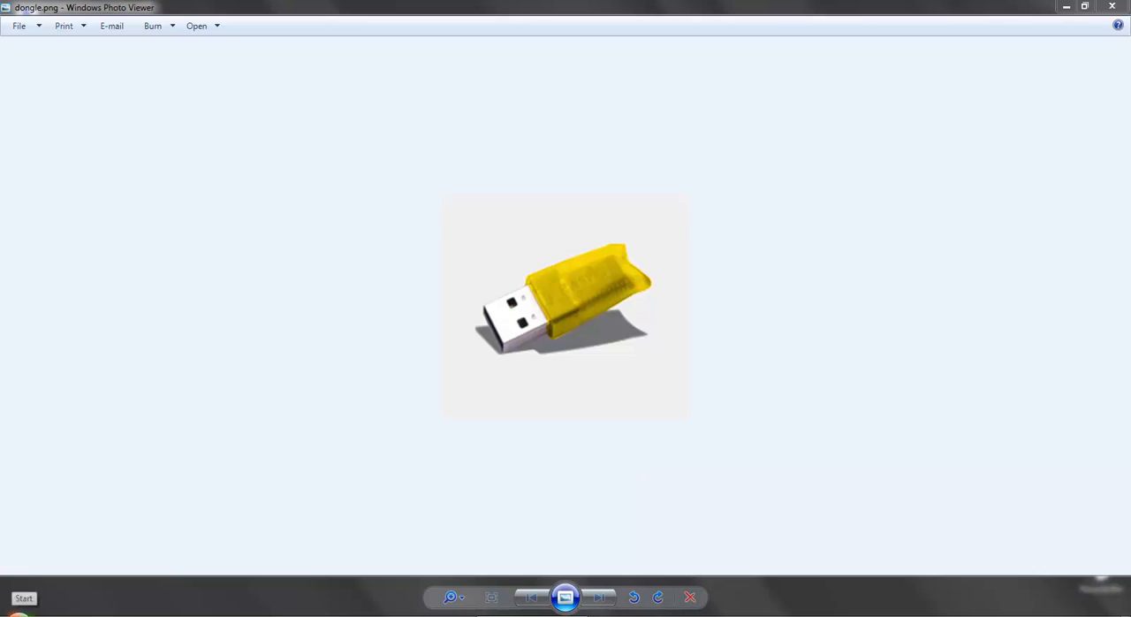
# Close the dongle.png picture, returning to the Computer folder.
pyautogui.click(25, 598)
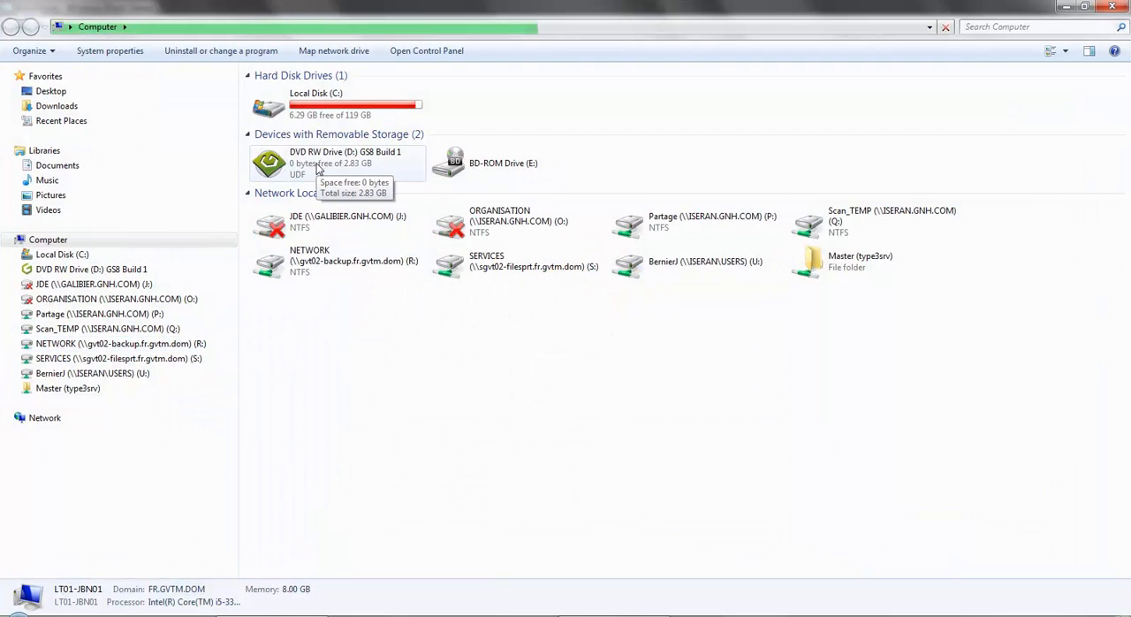
# Open the DVD RW Drive (D:) GSB Build 1 to list its folders.
pyautogui.rightClick(345, 162)
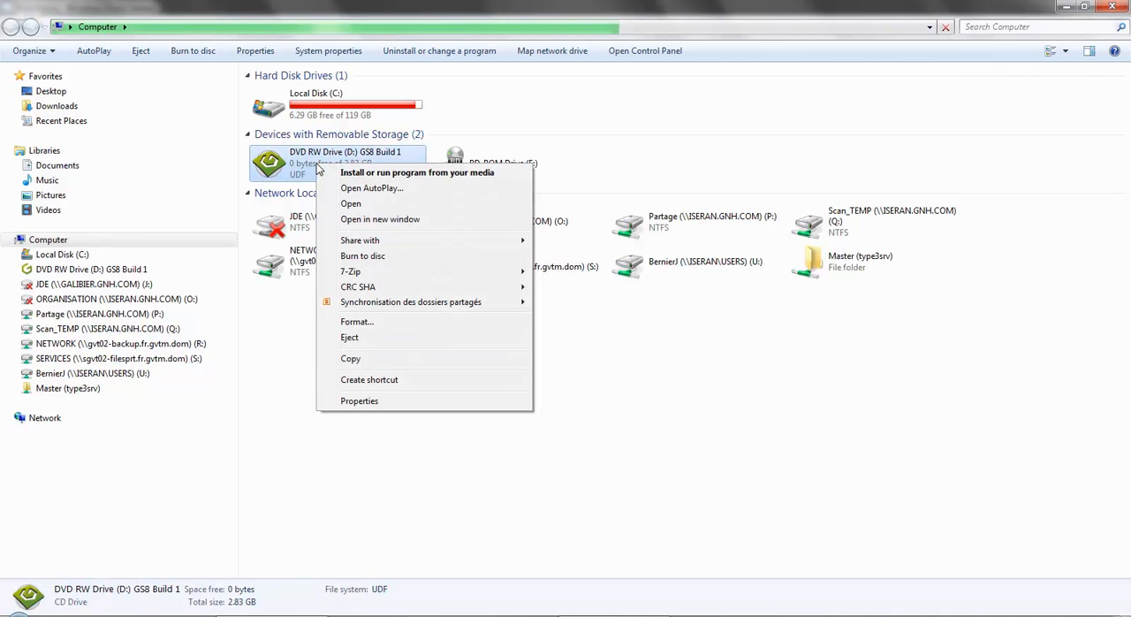
pyautogui.moveTo(350, 205)
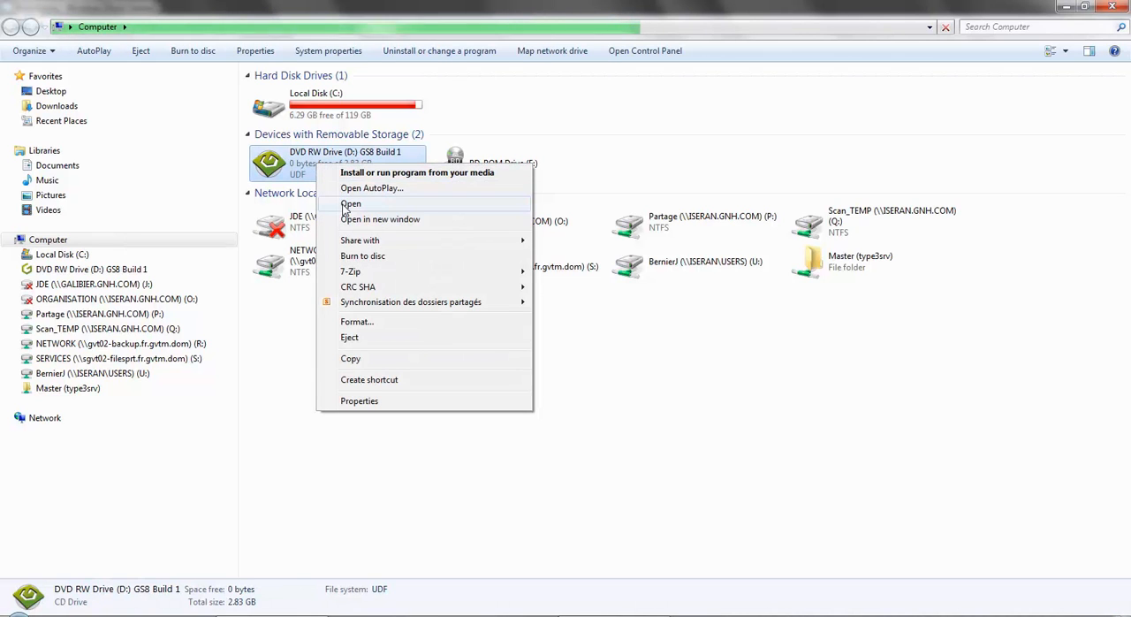
pyautogui.click(350, 205)
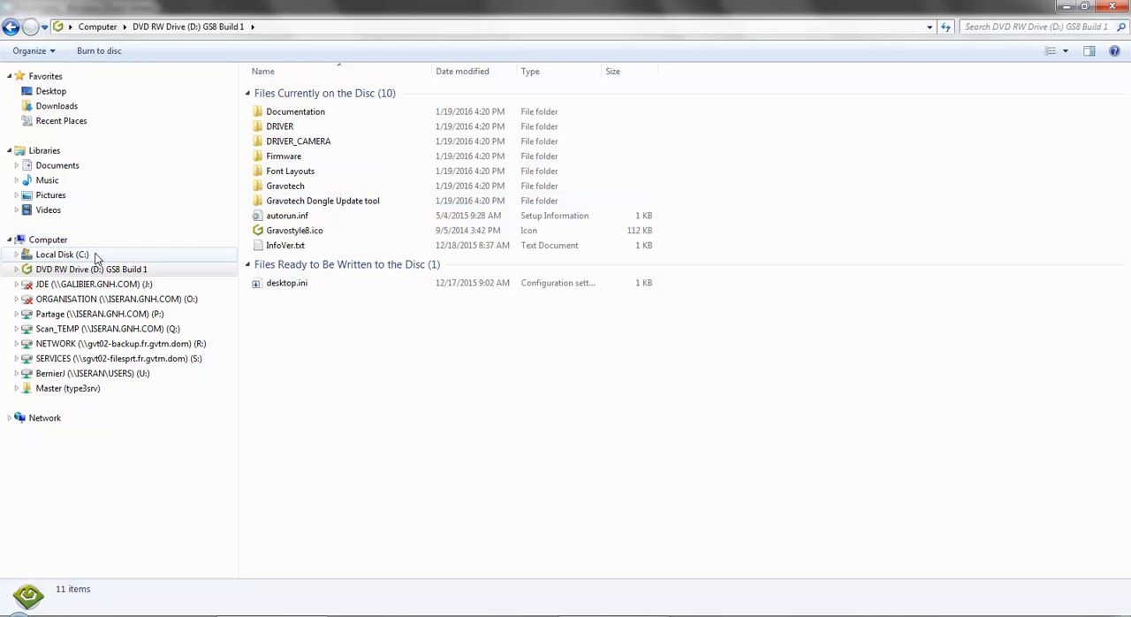
# Browse to C:\GravoStyle8000\Key\Gravotech Dongle Update tool.
pyautogui.click(62, 255)
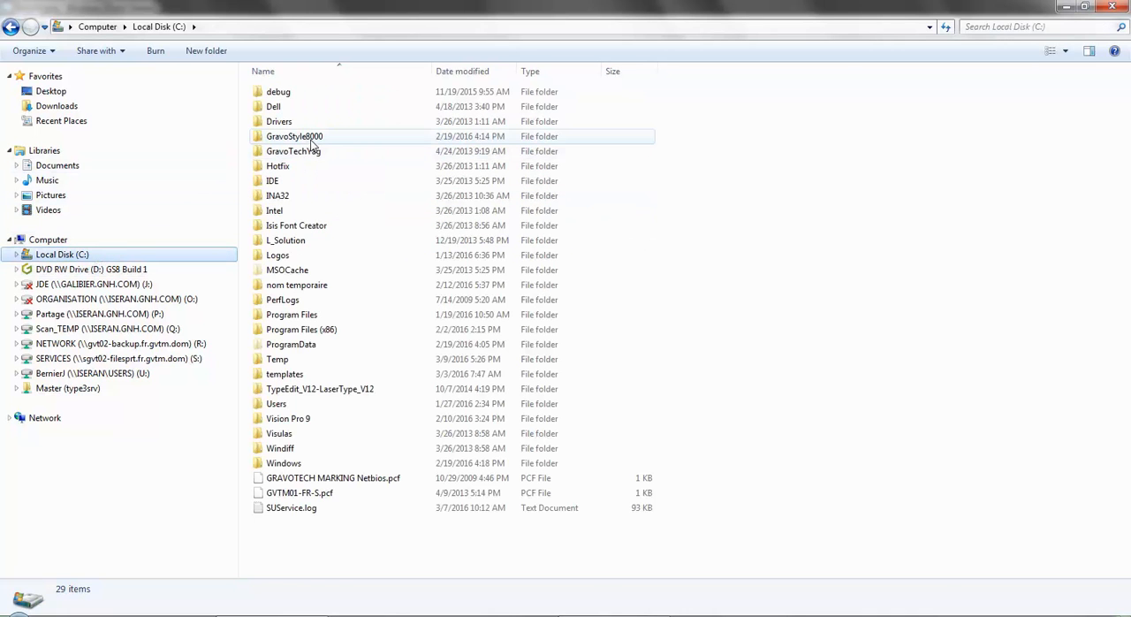
pyautogui.doubleClick(294, 136)
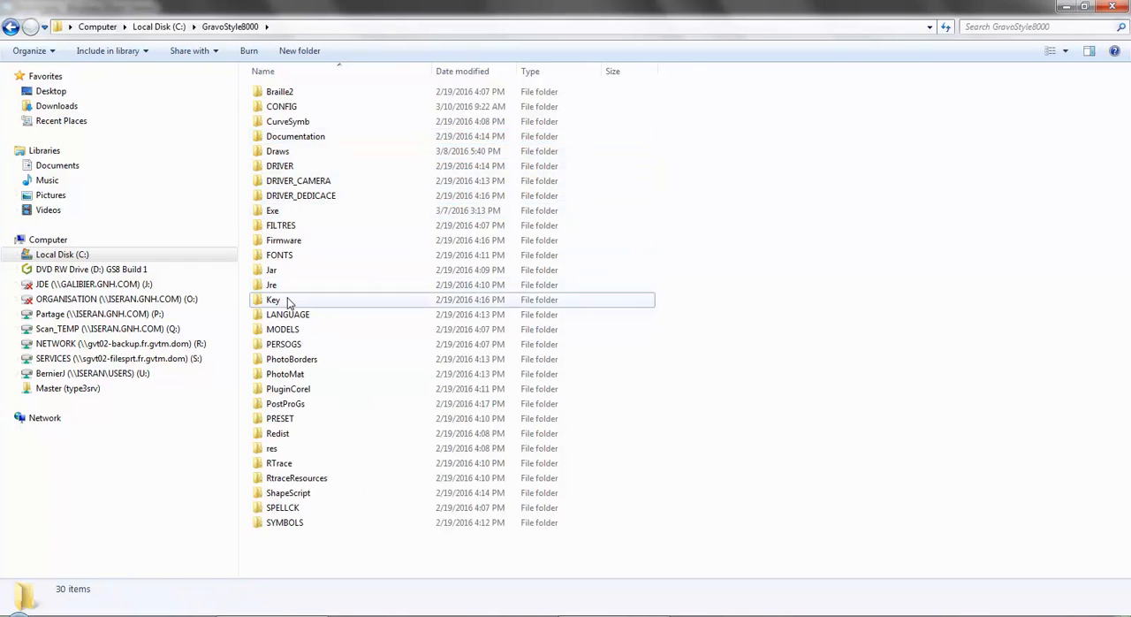
pyautogui.doubleClick(273, 301)
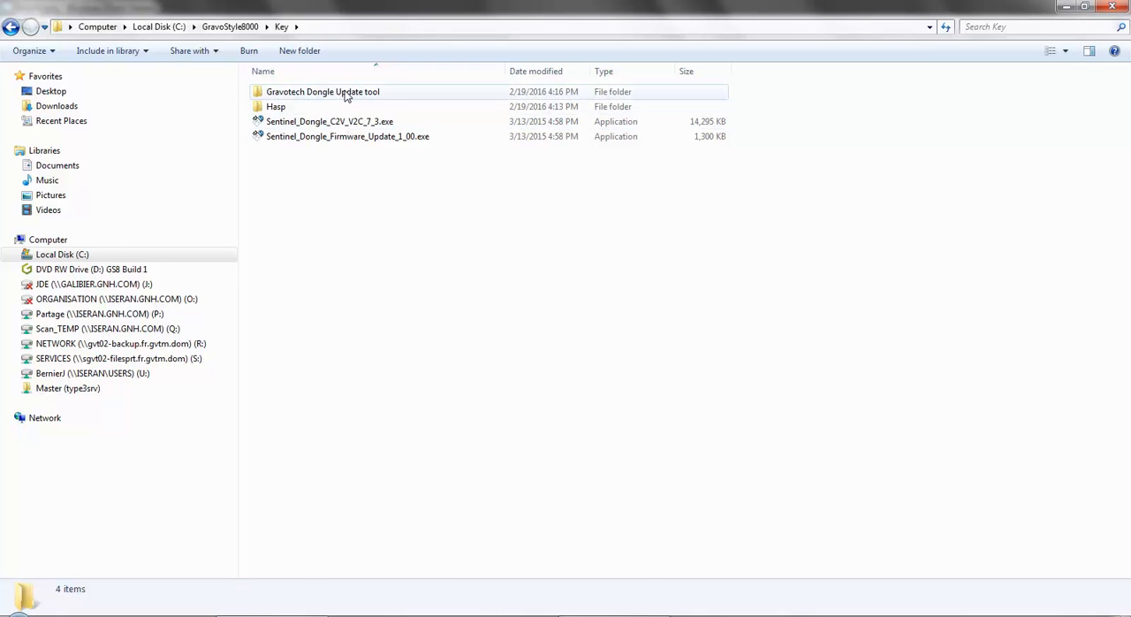
pyautogui.doubleClick(321, 92)
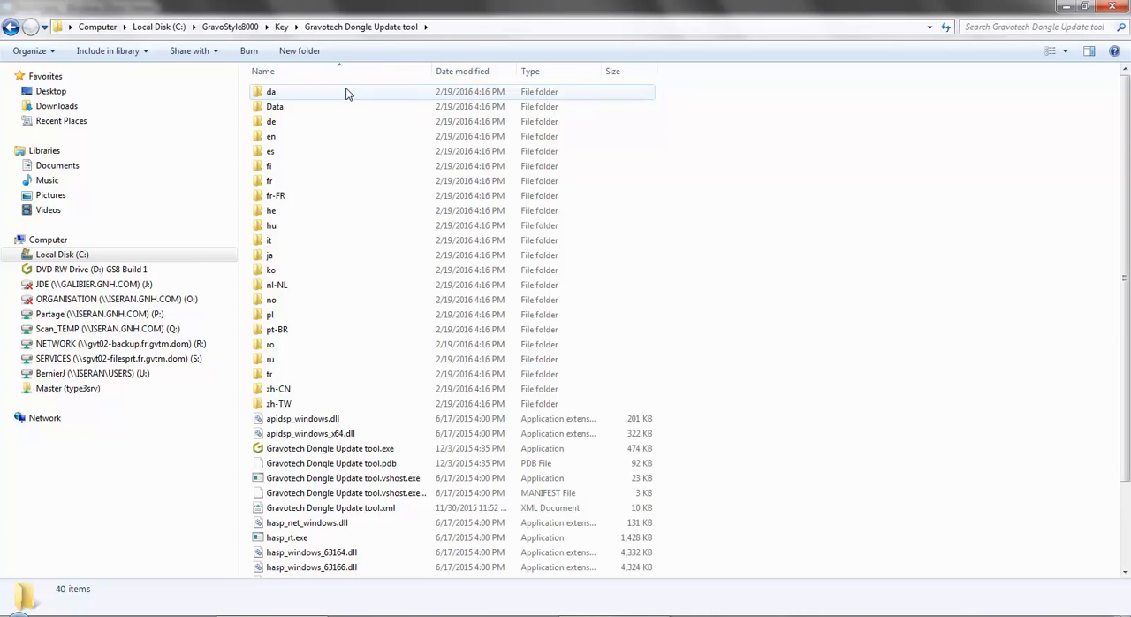
pyautogui.moveTo(343, 104)
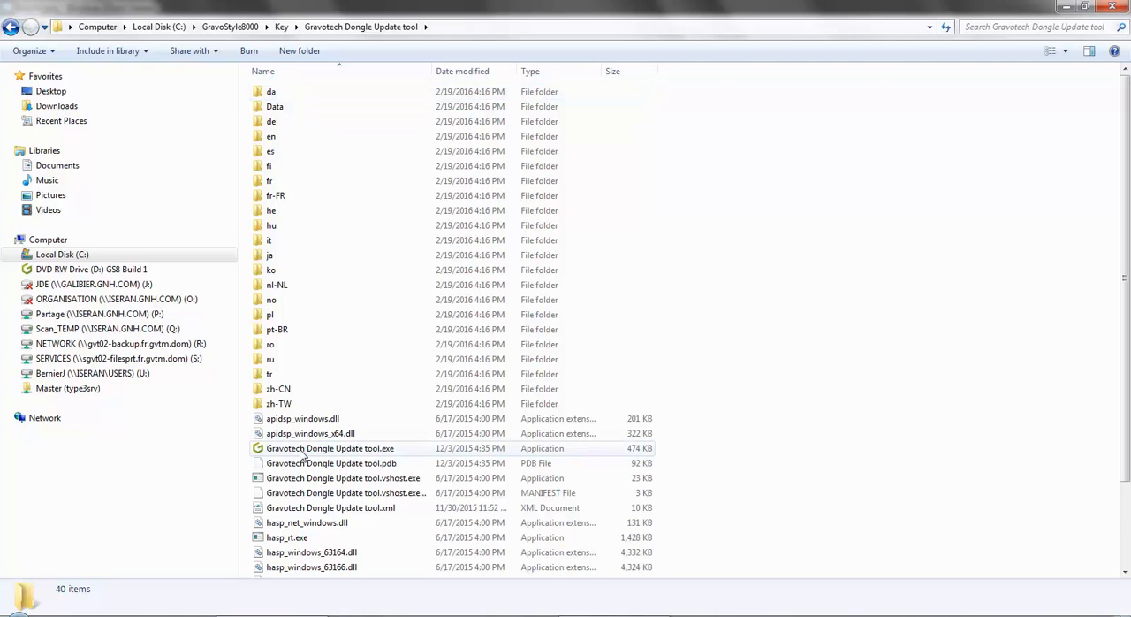
pyautogui.doubleClick(331, 449)
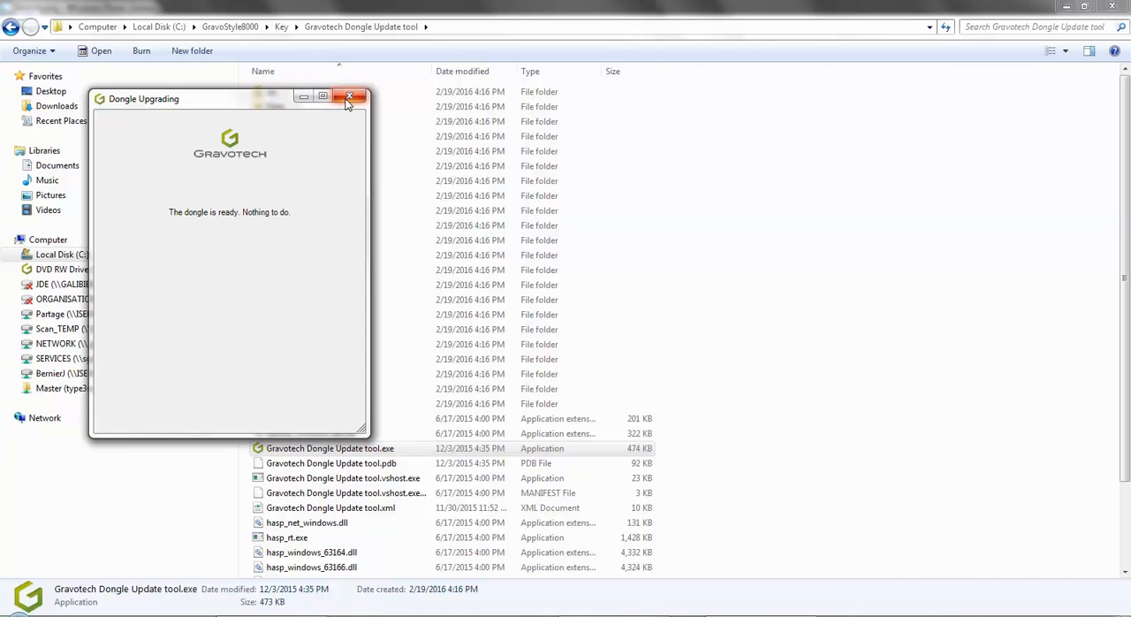
pyautogui.click(348, 96)
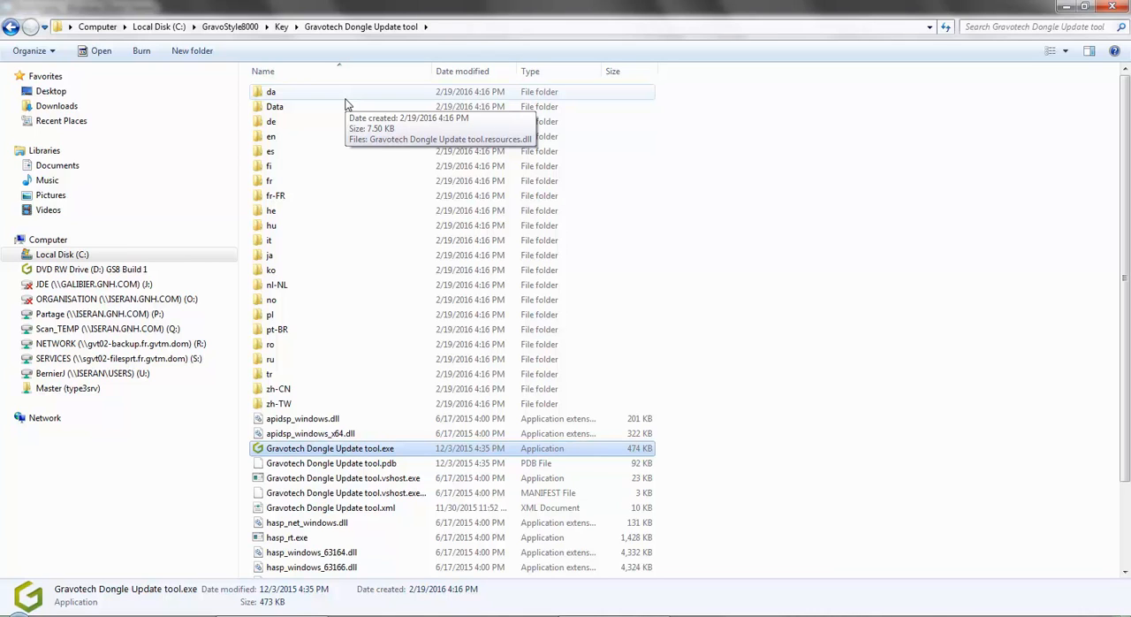
pyautogui.moveTo(304, 438)
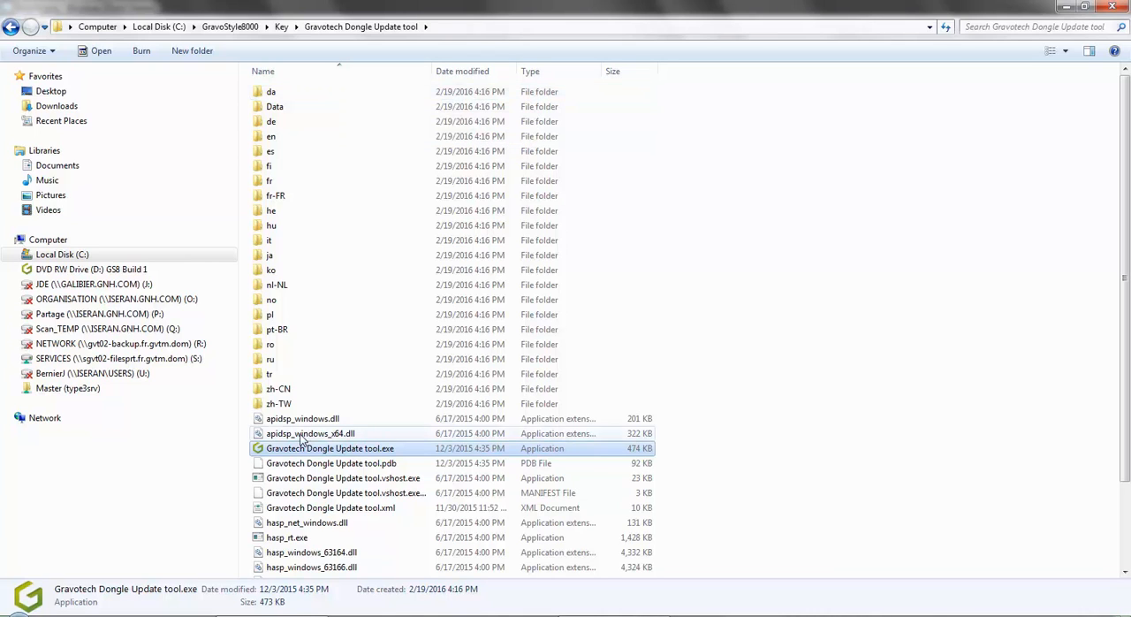
# Relaunch Gravotech Dongle Update tool.exe, which reports no dongle found.
pyautogui.doubleClick(330, 449)
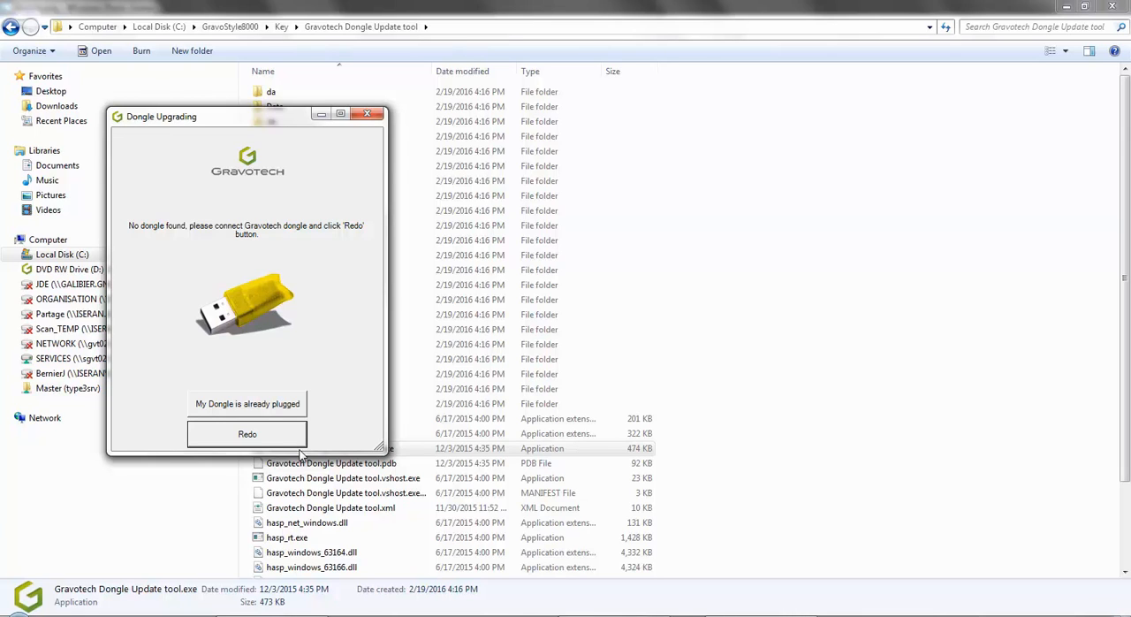
pyautogui.moveTo(269, 405)
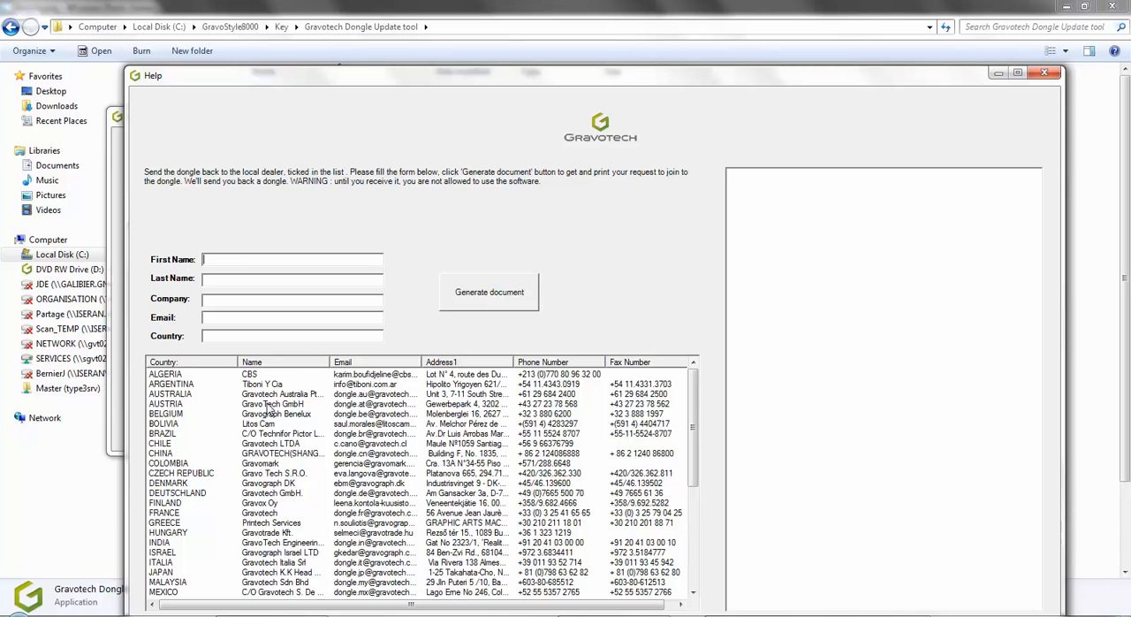
# Fill the name, company, email and country fields and choose the USA dealer.
pyautogui.write('FFFFFF')
pyautogui.click(291, 336)
pyautogui.write('CCCCCC')
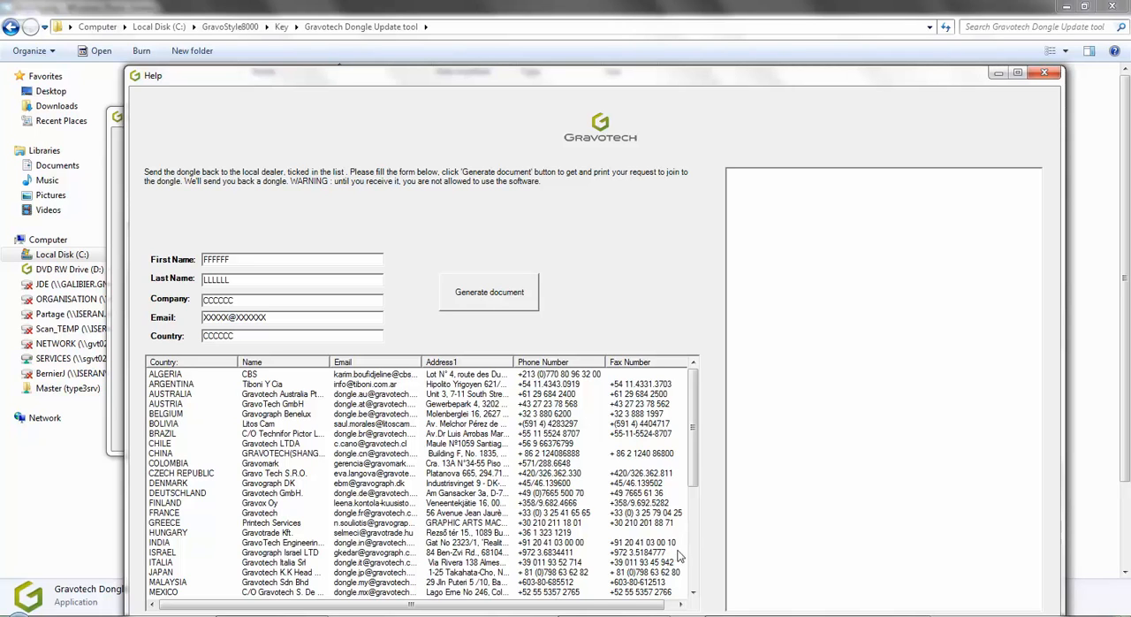
pyautogui.scroll(-3)
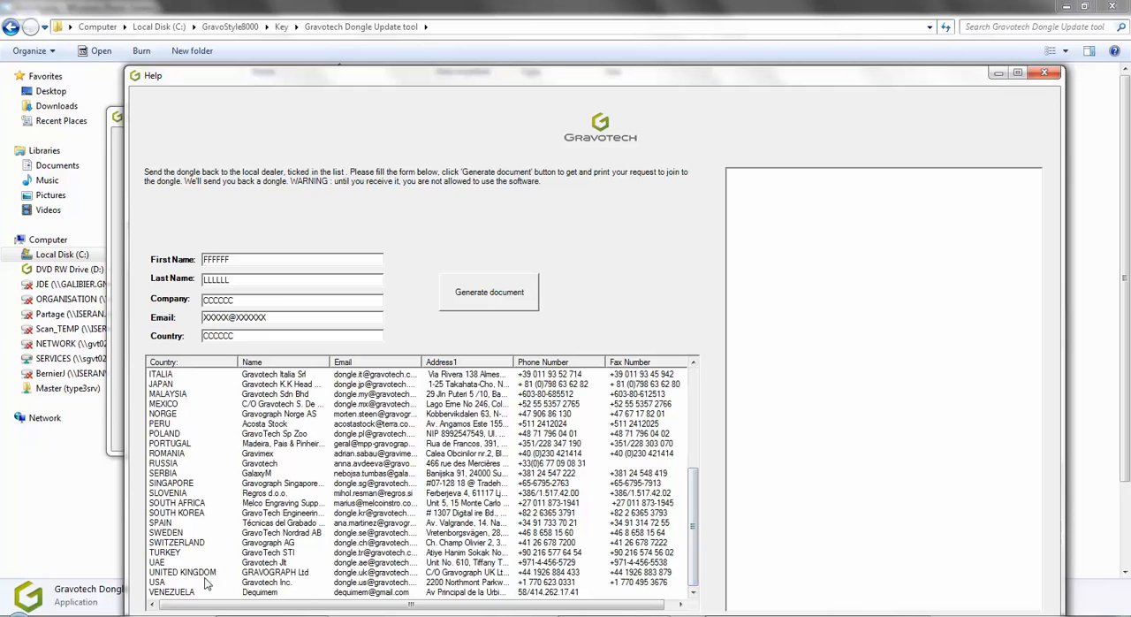
pyautogui.click(220, 583)
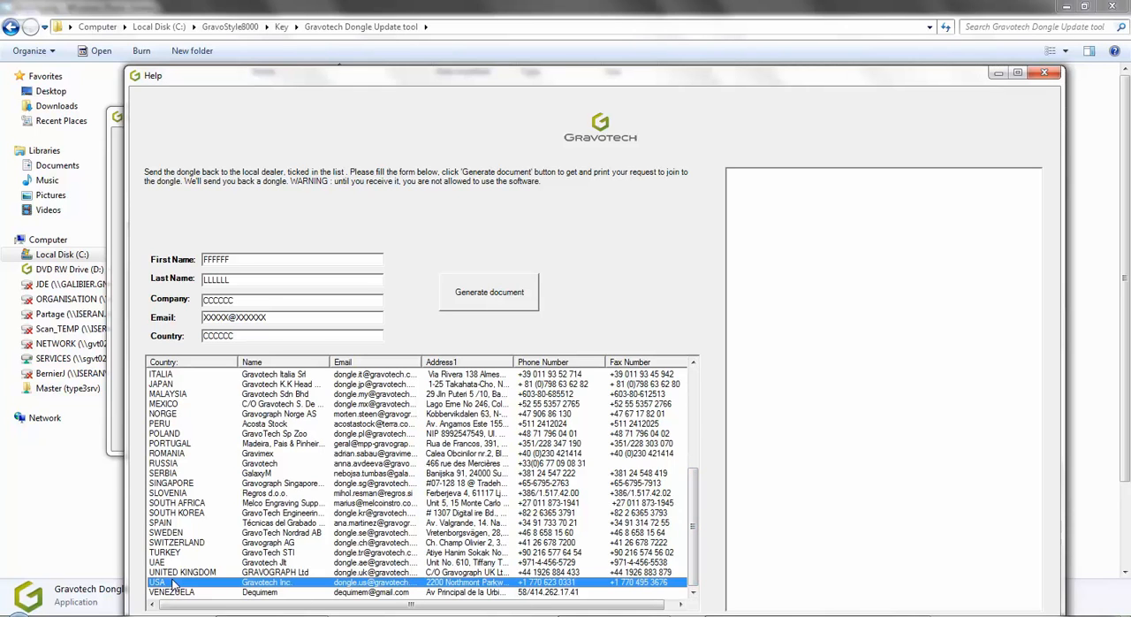
pyautogui.moveTo(372, 336)
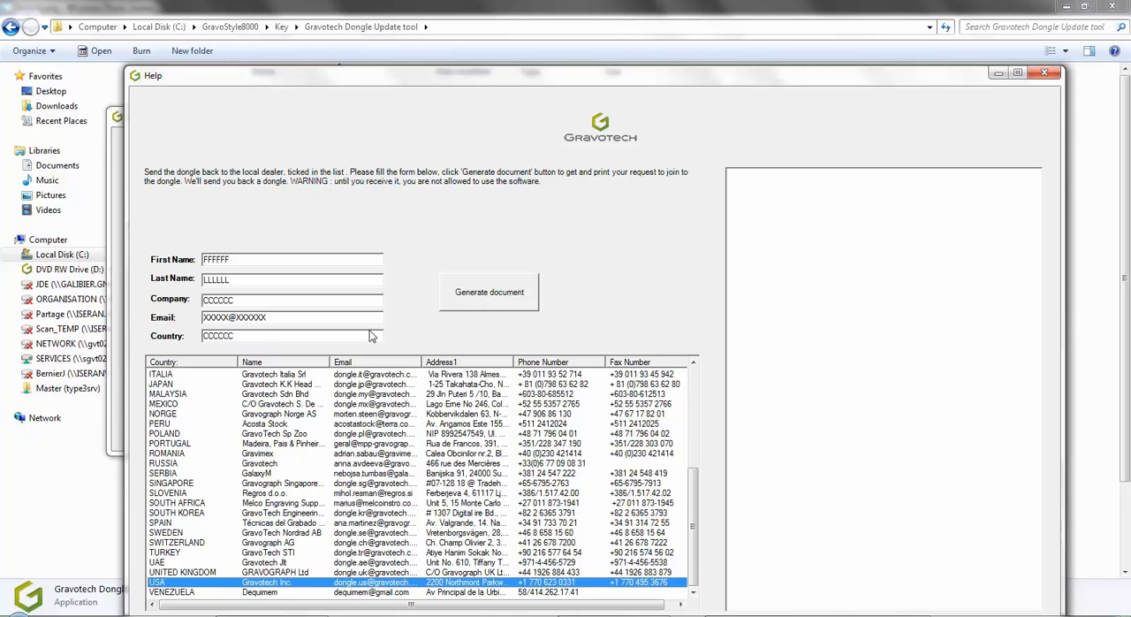
# Generate the request letter to the USA dealer reporting 'Error: Dongle not detected'.
pyautogui.click(488, 291)
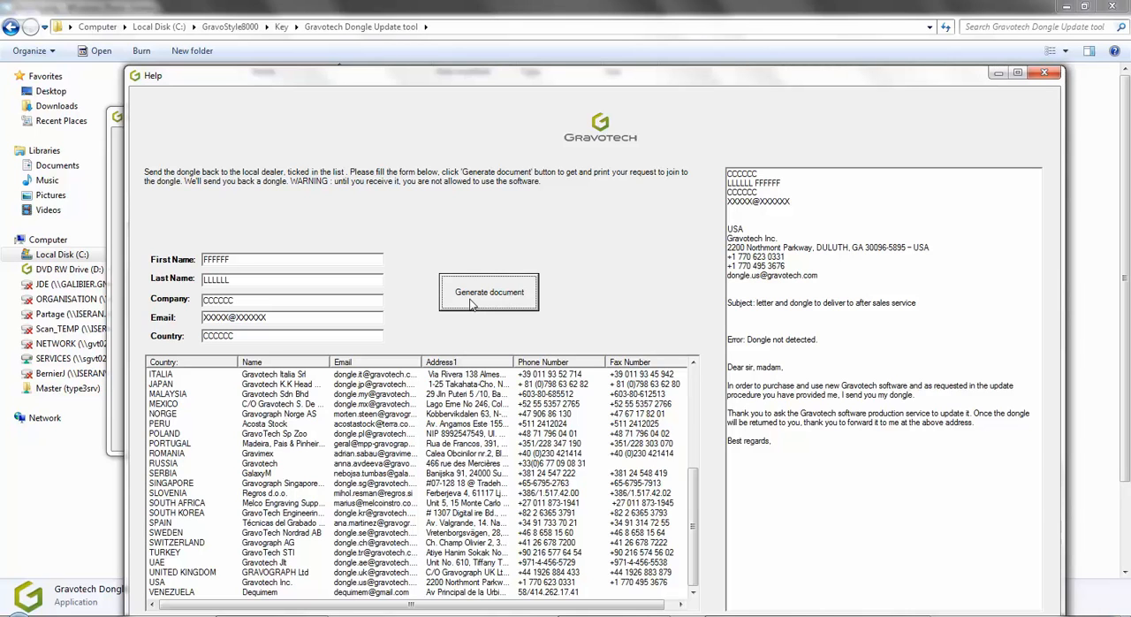
pyautogui.moveTo(491, 303)
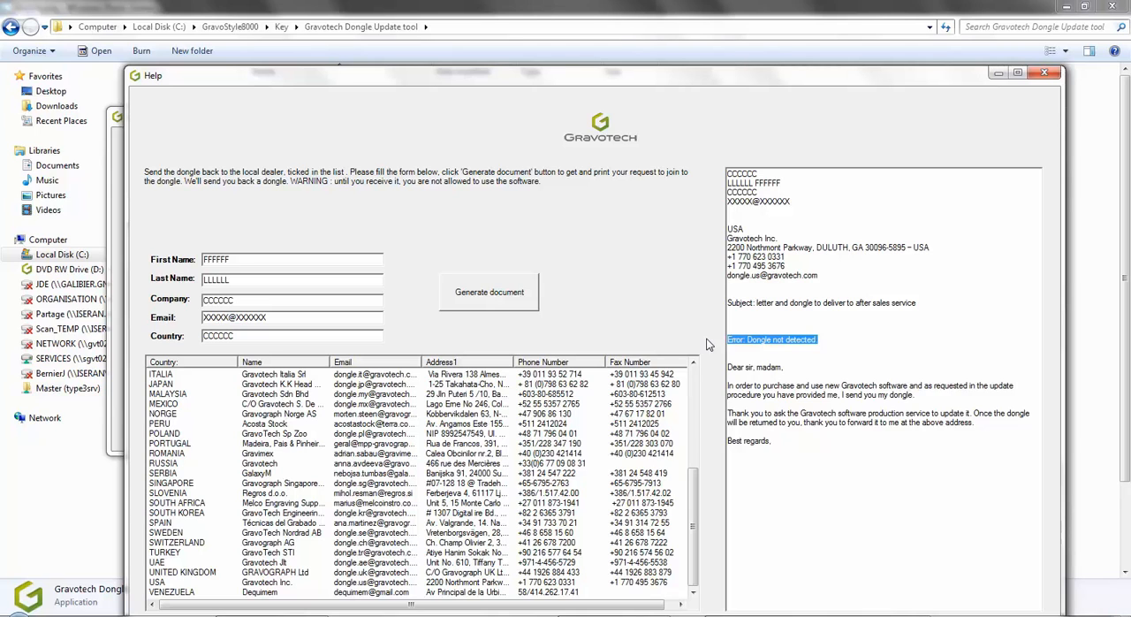
pyautogui.moveTo(955, 489)
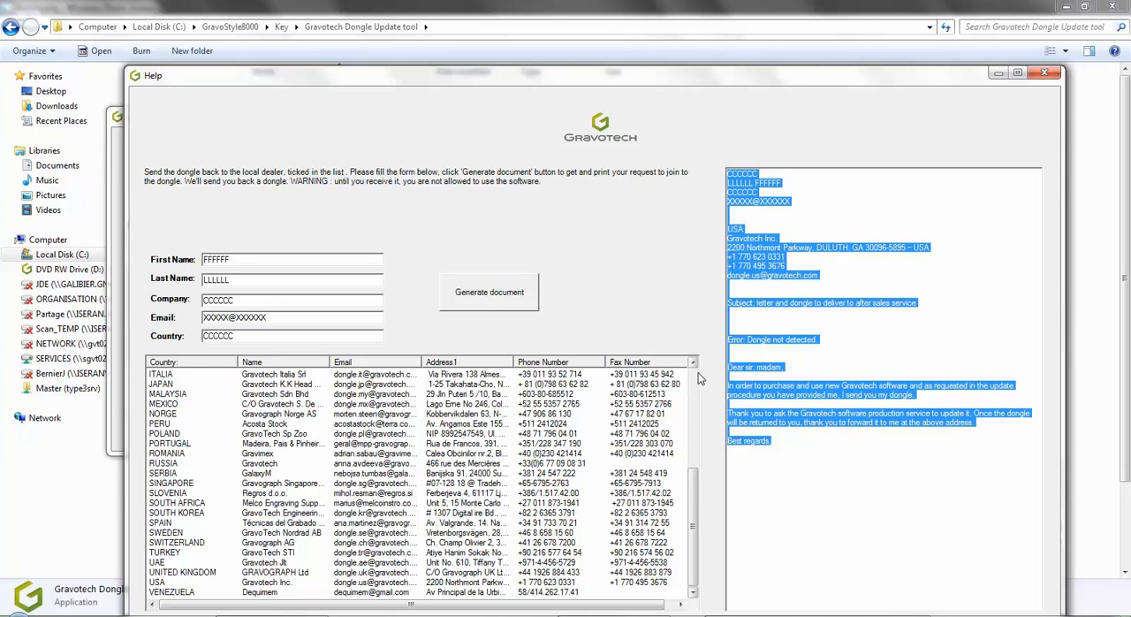
# Paste the request letter into a new Word document and send it to print via Fichier > Imprimer.
pyautogui.click(488, 292)
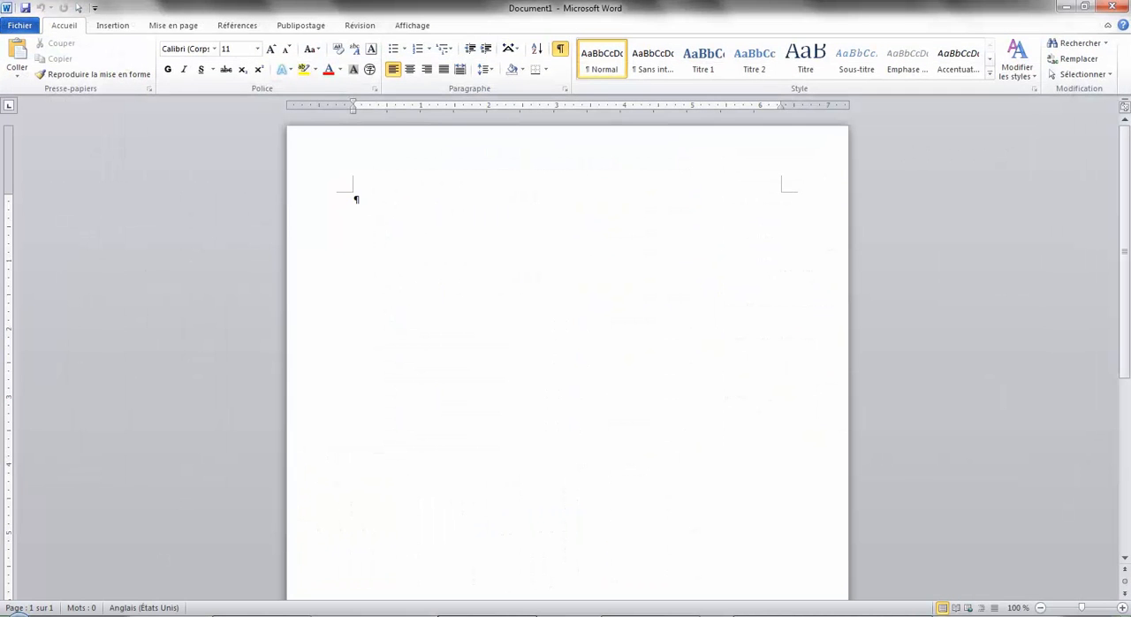
pyautogui.moveTo(410, 301)
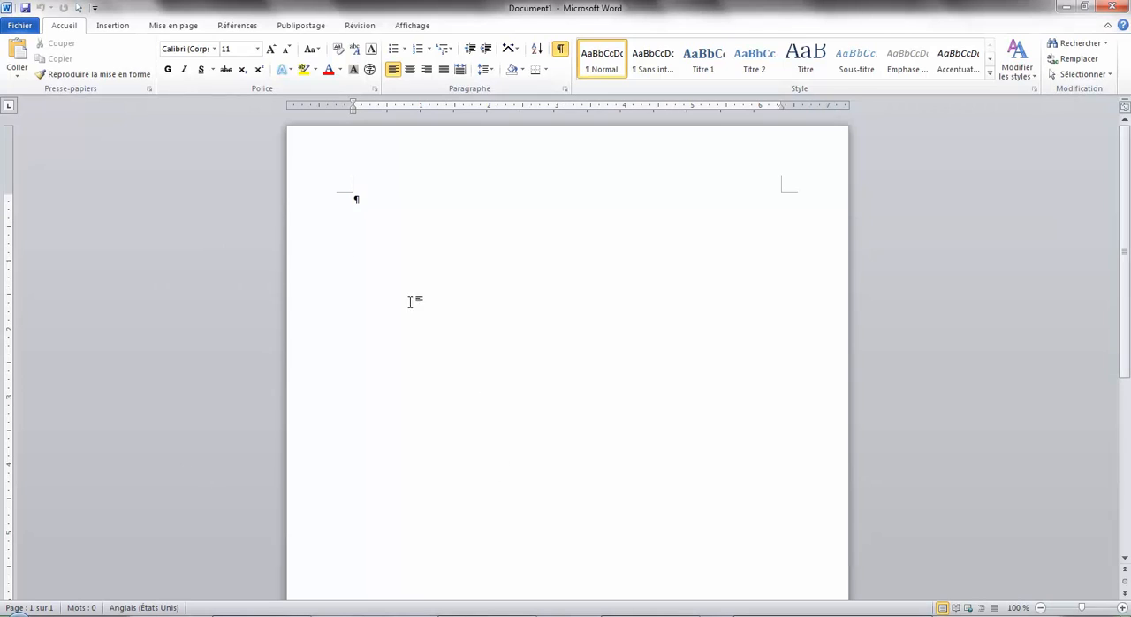
pyautogui.click(16, 55)
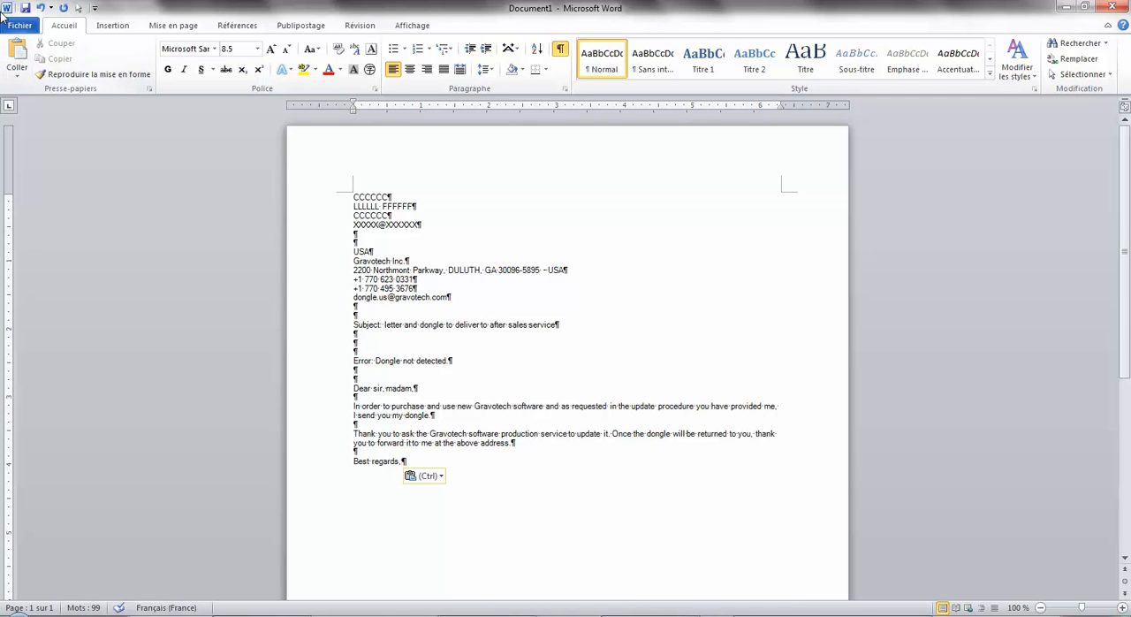
pyautogui.click(19, 25)
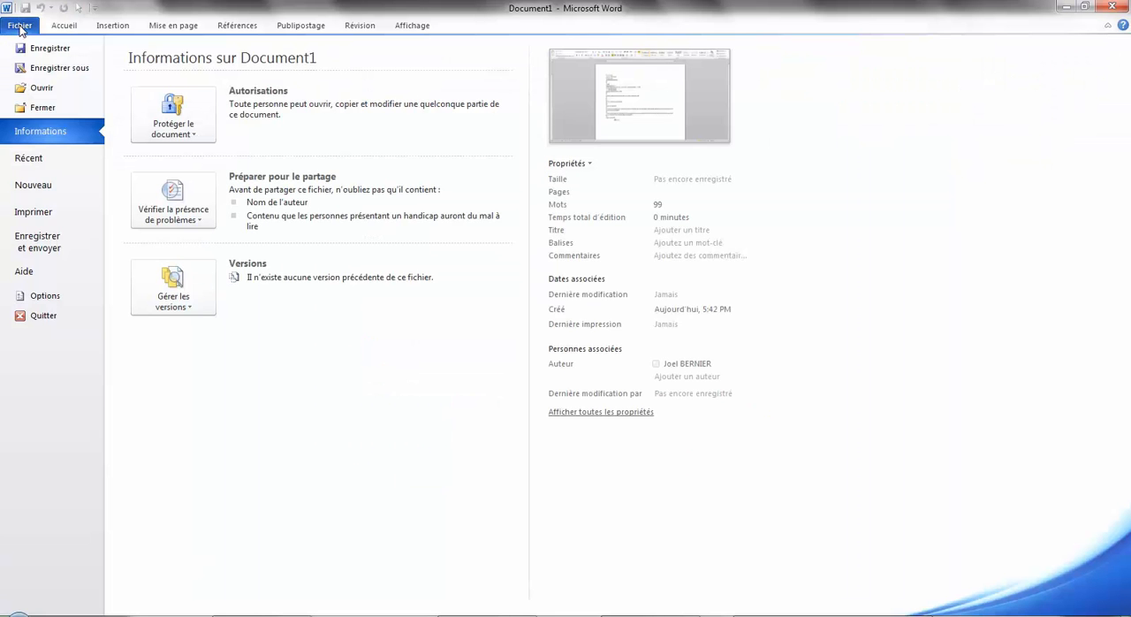
pyautogui.moveTo(33, 212)
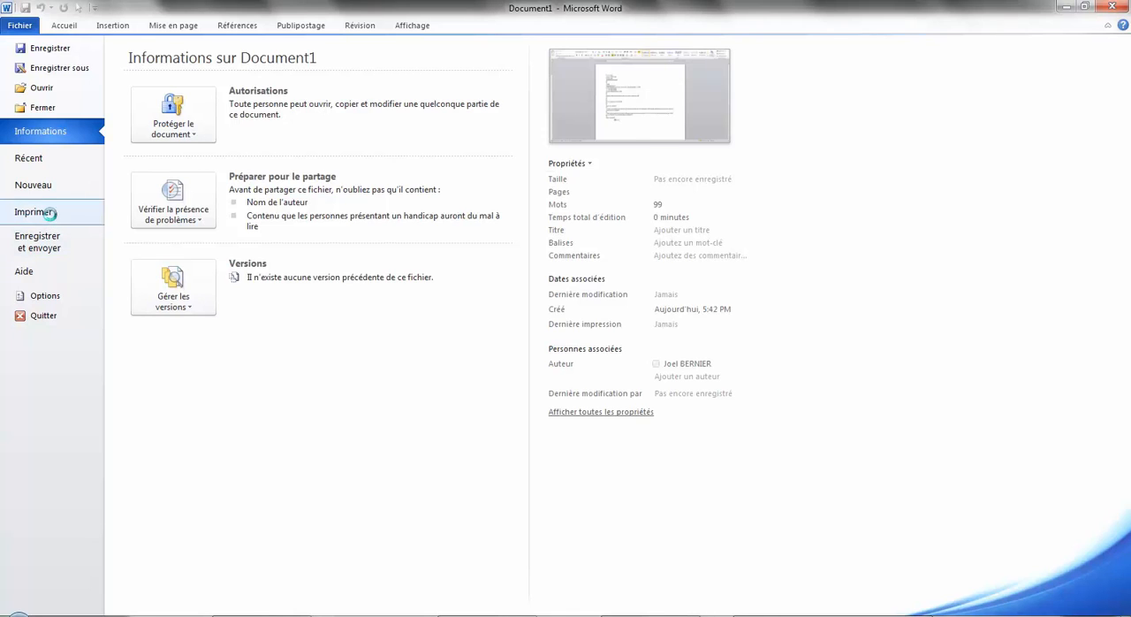
pyautogui.click(35, 213)
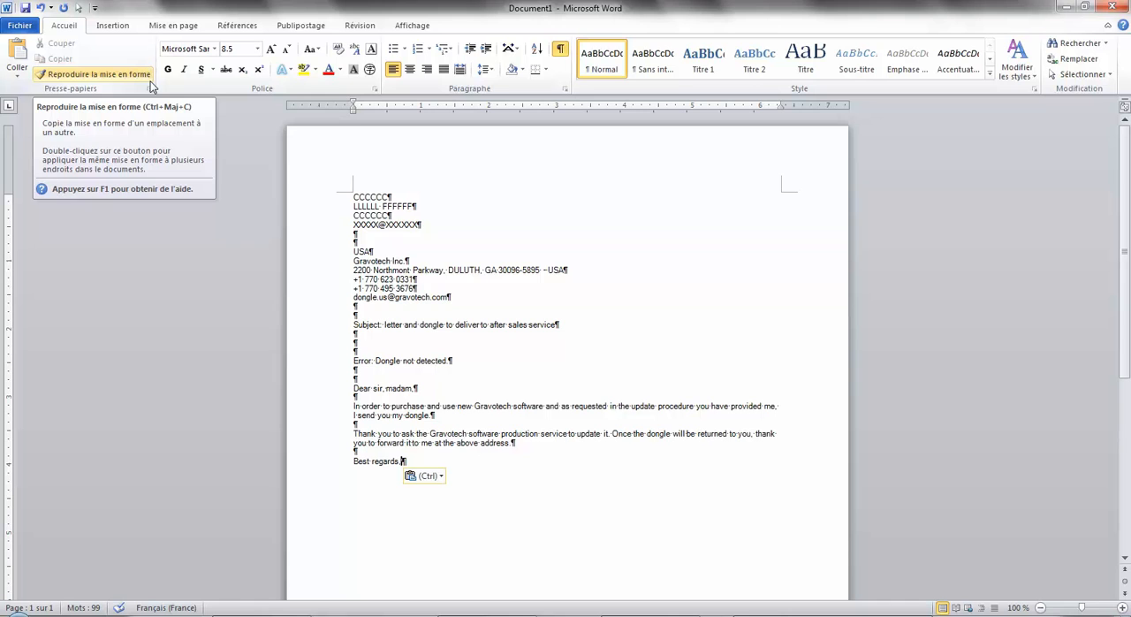
pyautogui.moveTo(1049, 7)
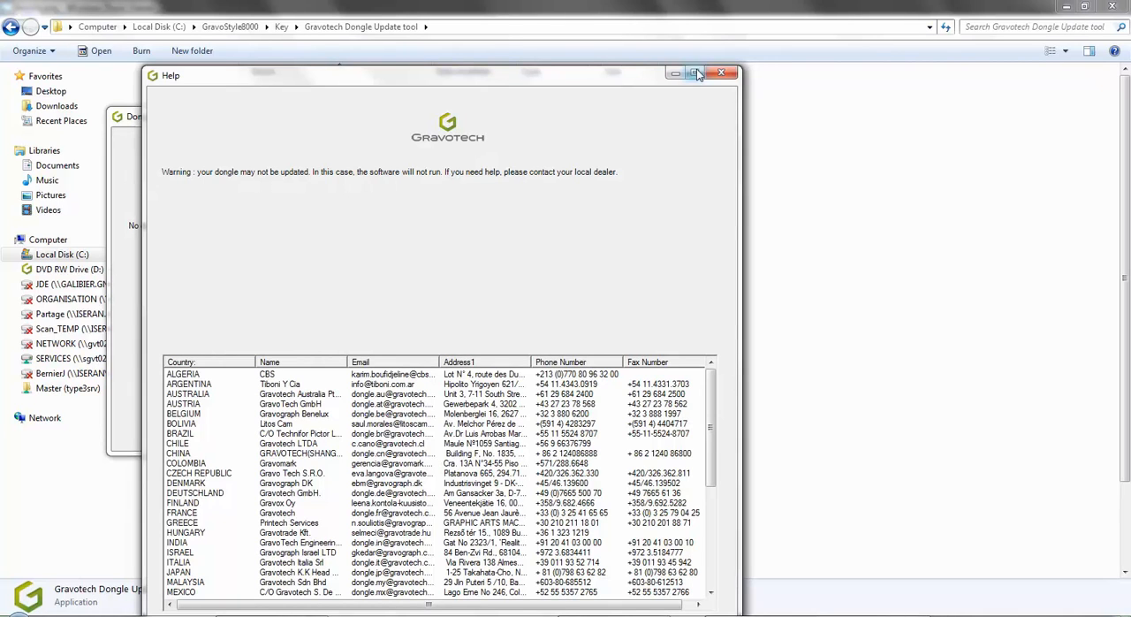
# Dismiss the warning that the dongle may not be updated.
pyautogui.click(721, 73)
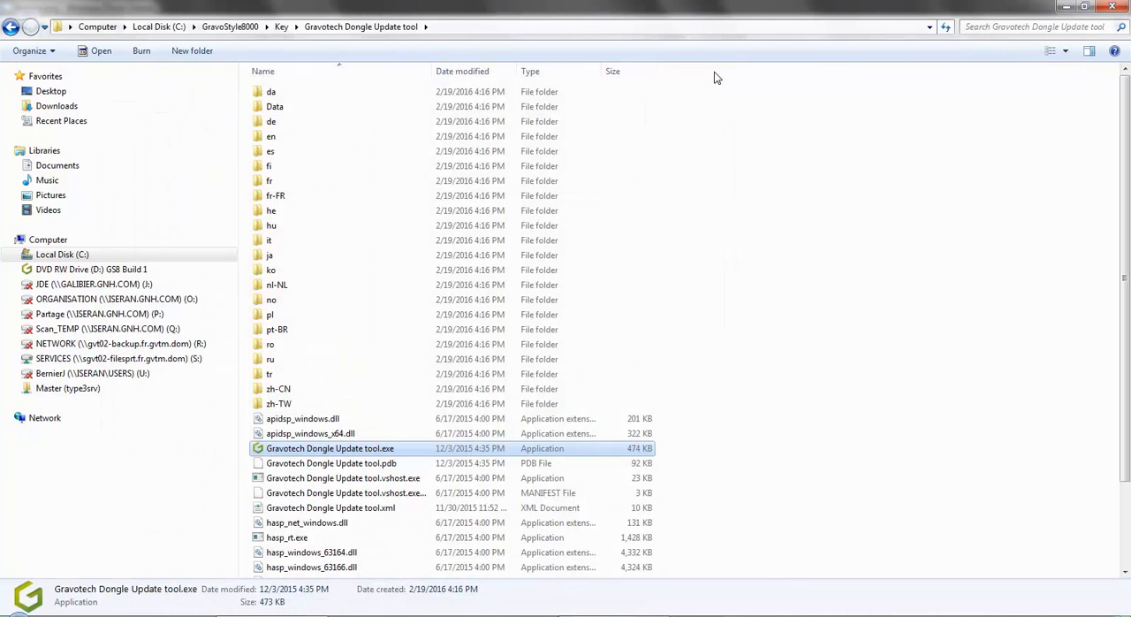
pyautogui.moveTo(329, 449)
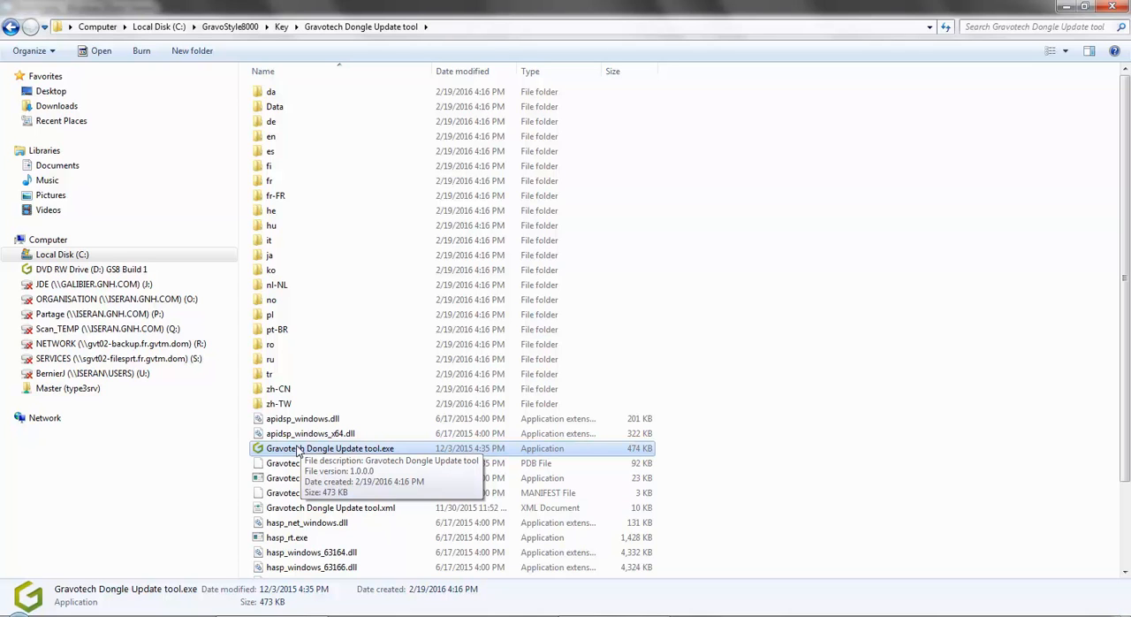
pyautogui.doubleClick(331, 449)
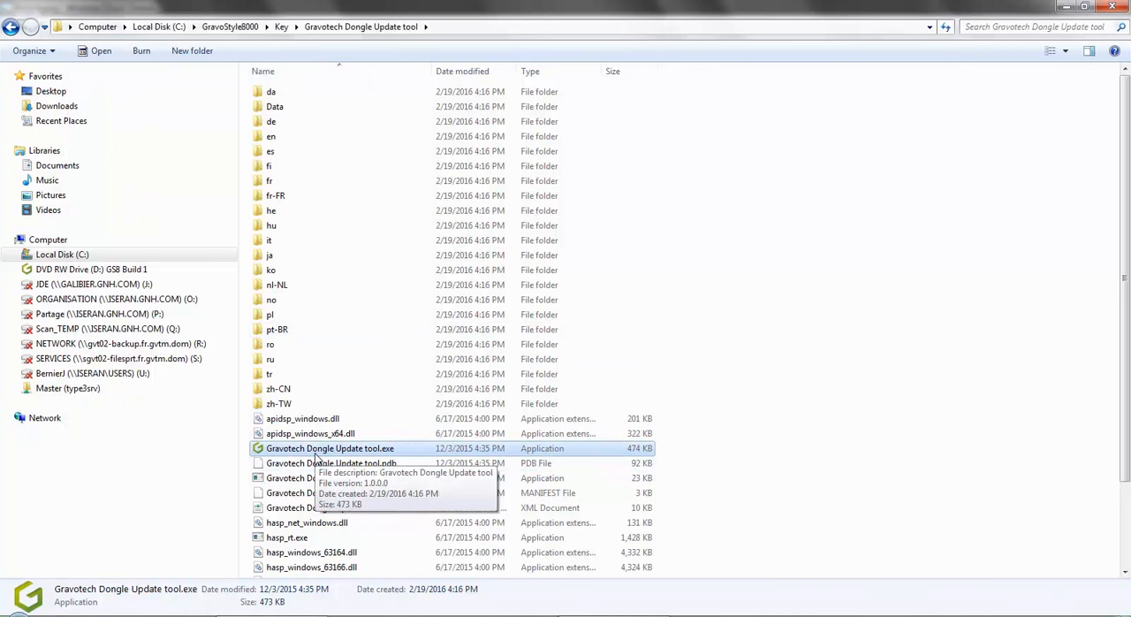
# Launch the tool and create the dongle's C2V file, bringing up its save dialog.
pyautogui.doubleClick(331, 449)
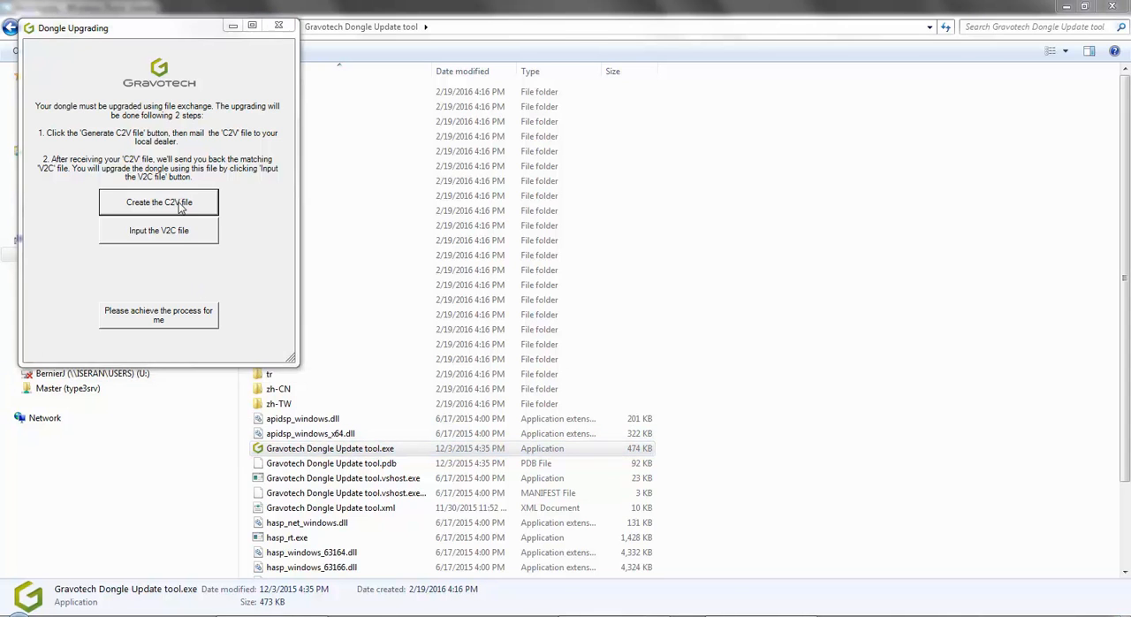
pyautogui.click(159, 202)
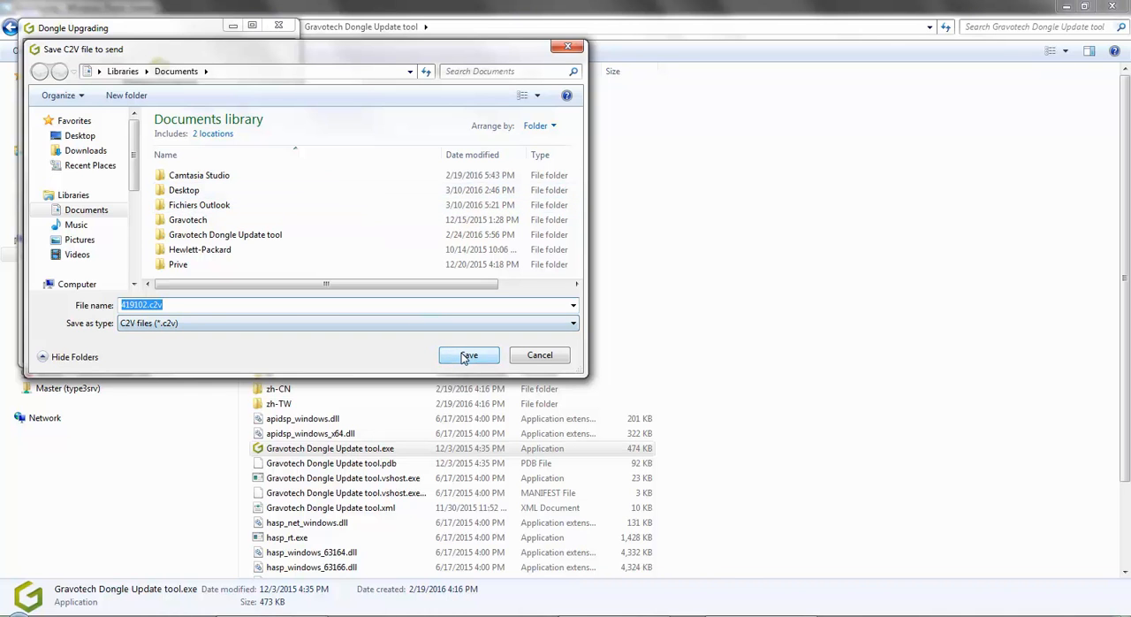
# Save the C2V file and pick the USA dealer's contact in the help window.
pyautogui.click(469, 354)
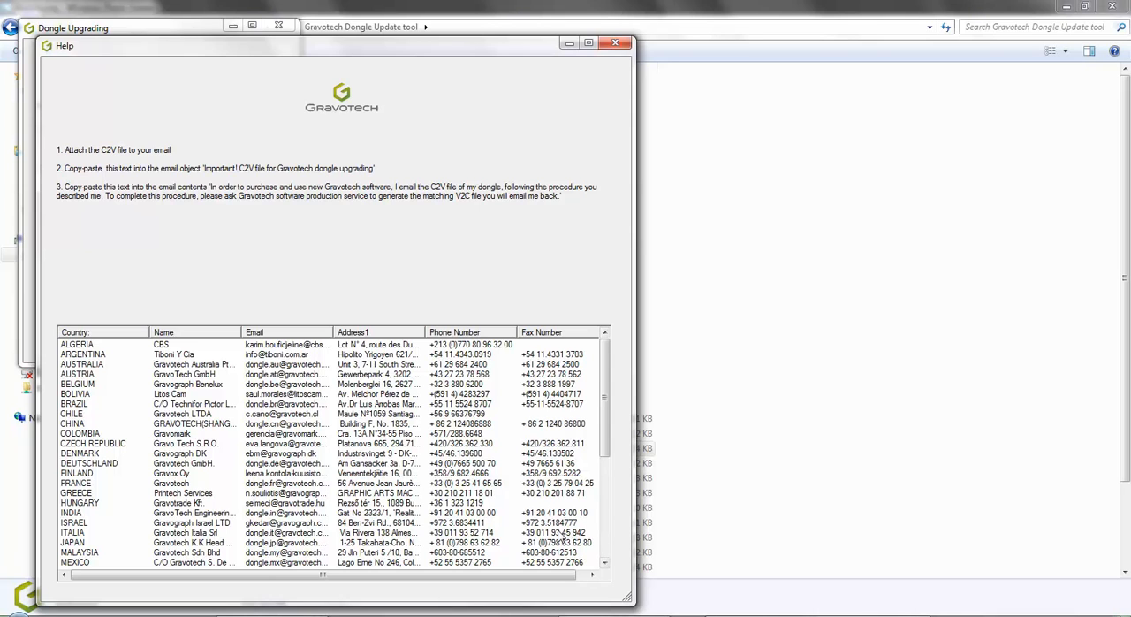
pyautogui.scroll(-3)
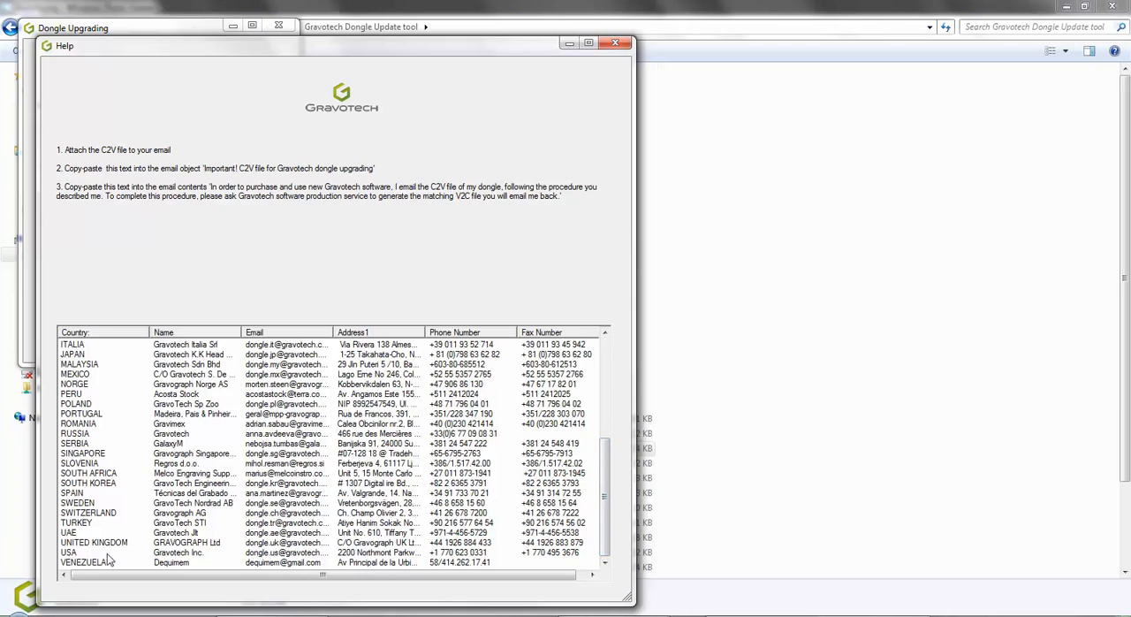
pyautogui.click(106, 551)
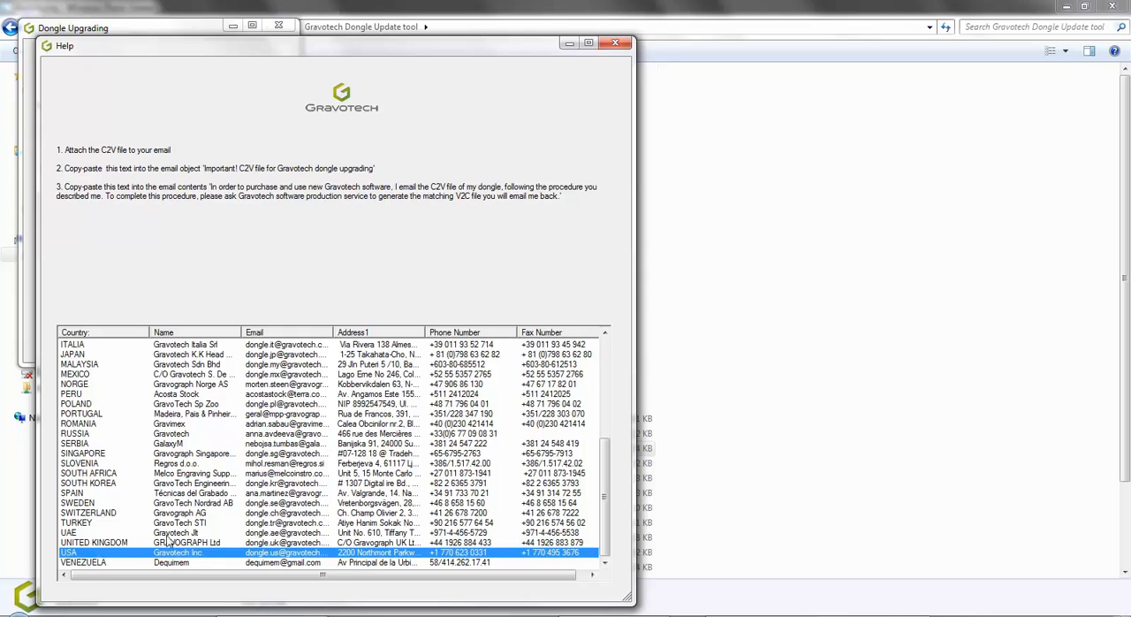
pyautogui.moveTo(244, 364)
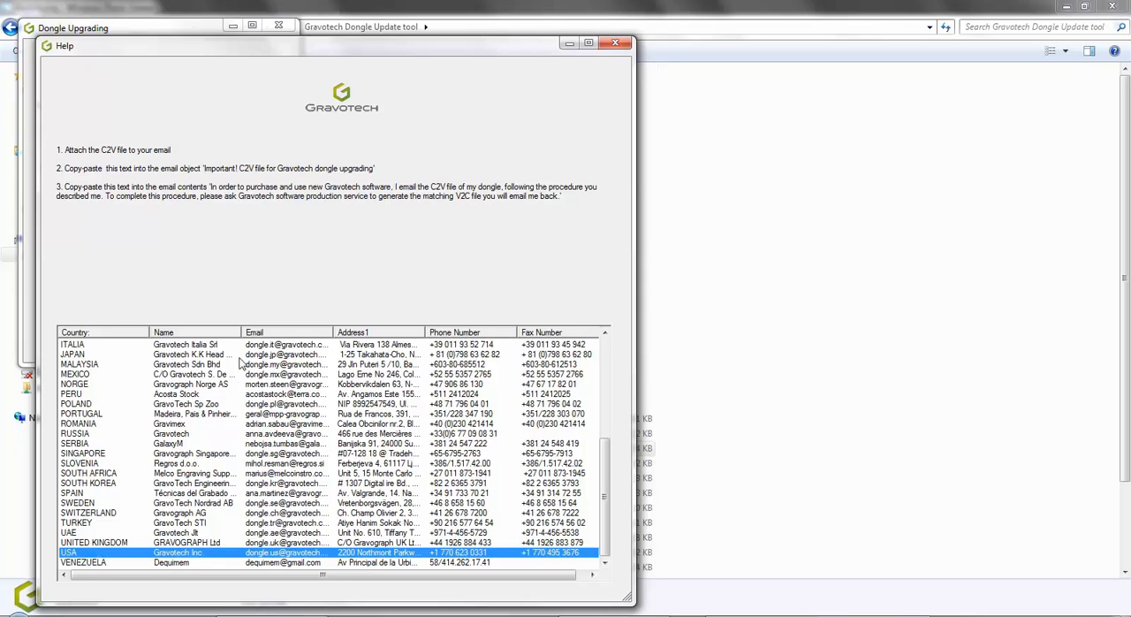
pyautogui.moveTo(326, 521)
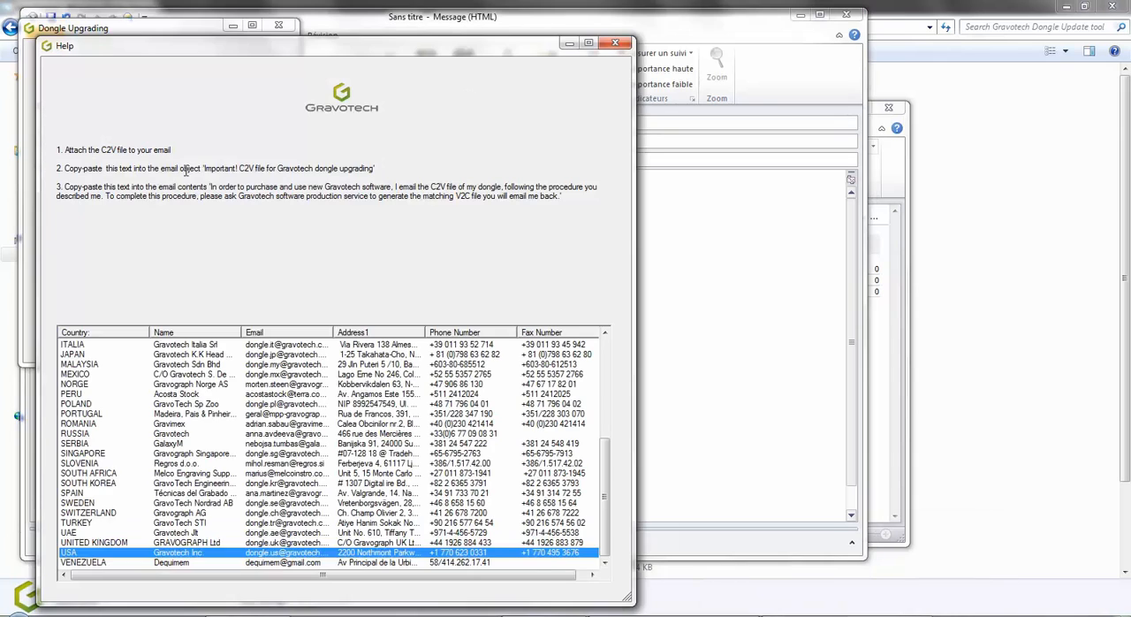
# Paste the request text, attach the saved .c2v file and send the upgrade request email.
pyautogui.rightClick(292, 168)
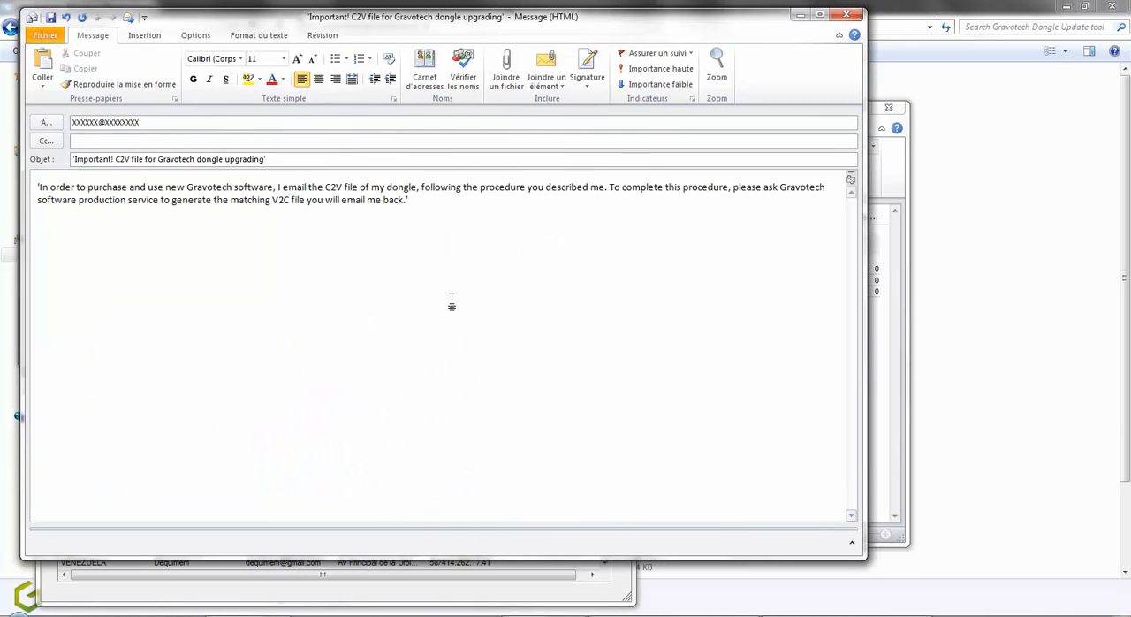
pyautogui.click(505, 67)
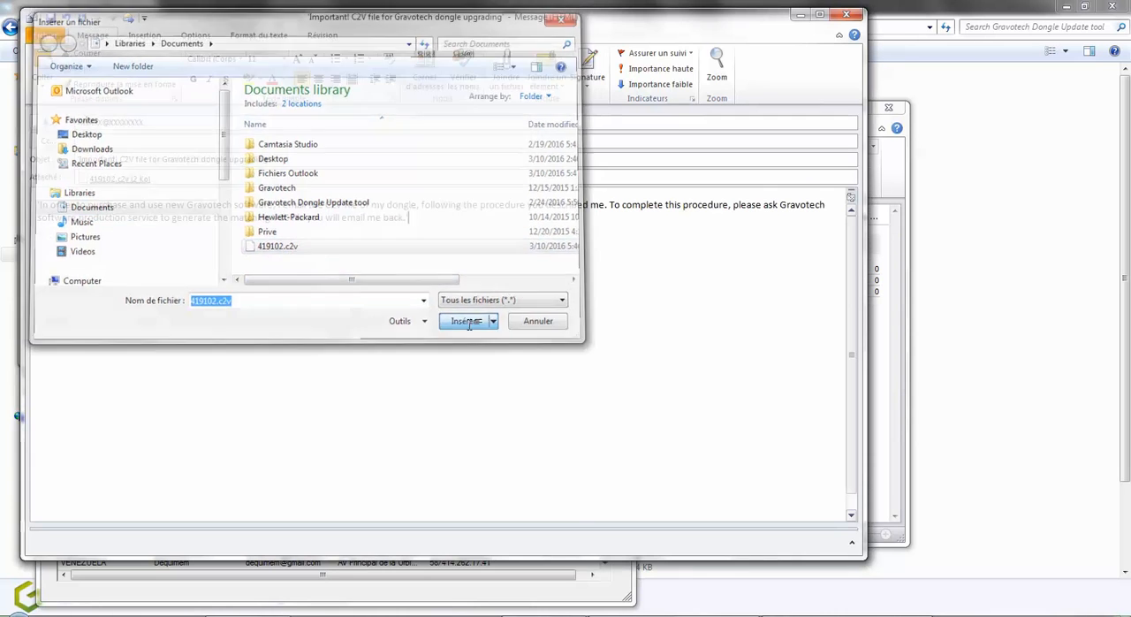
pyautogui.click(466, 322)
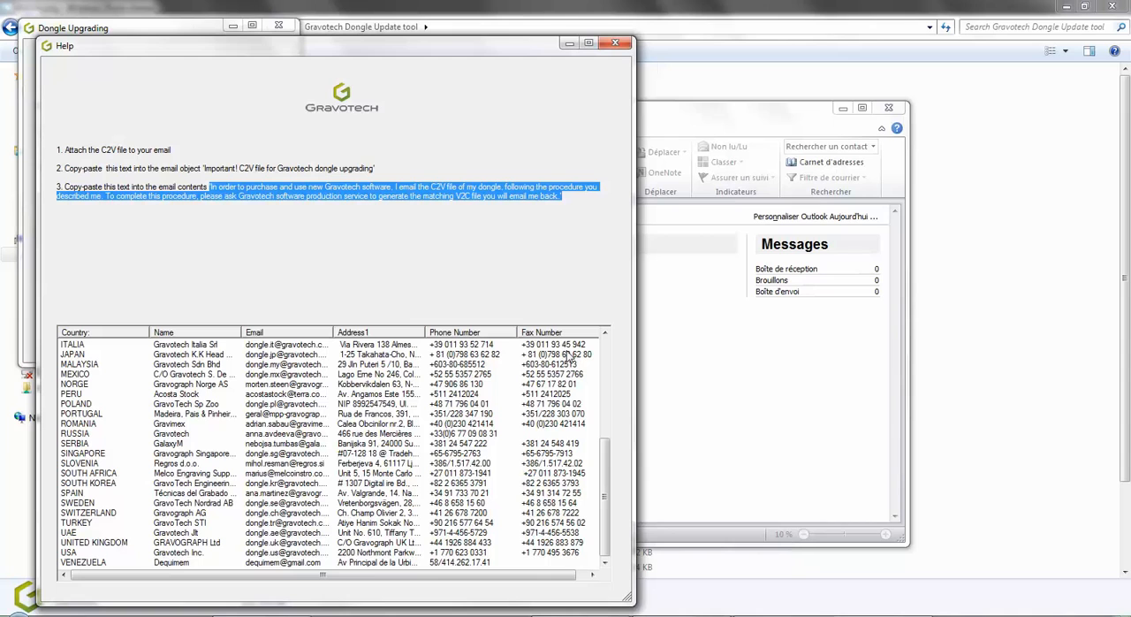
pyautogui.moveTo(665, 24)
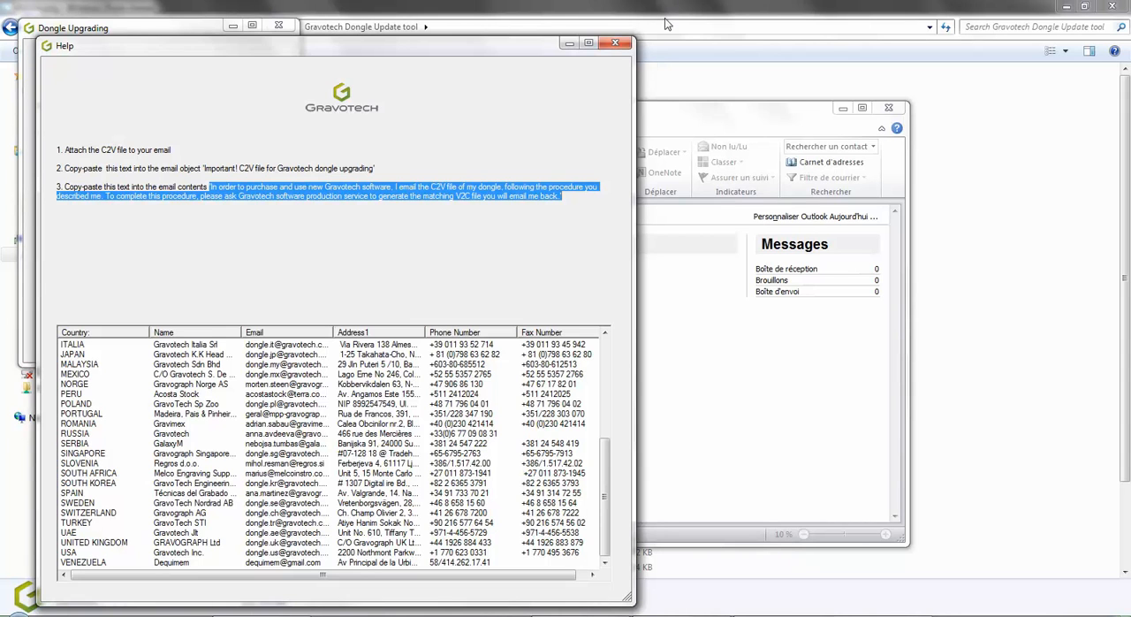
pyautogui.click(615, 42)
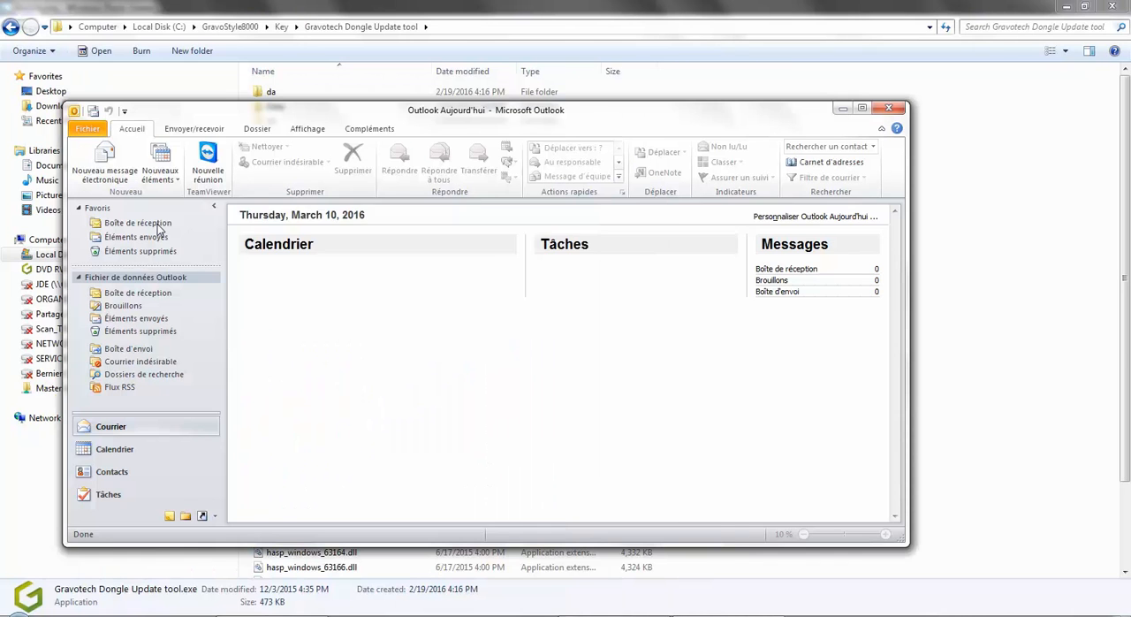
# From Boîte de réception, save the returned email's .V2C attachment to the computer.
pyautogui.click(138, 222)
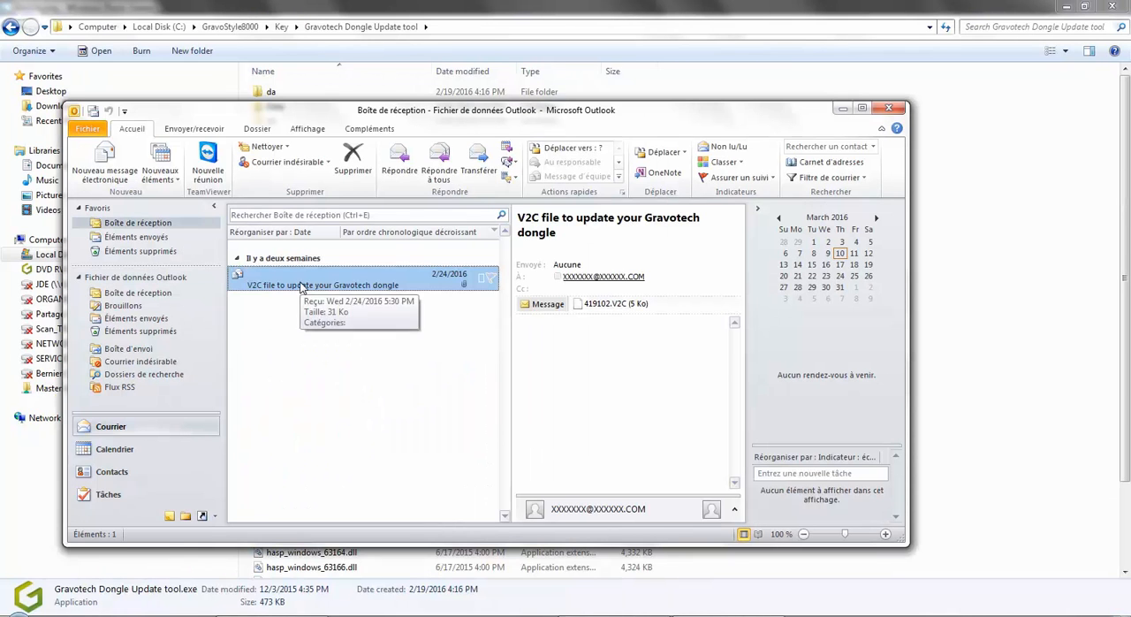
pyautogui.doubleClick(321, 285)
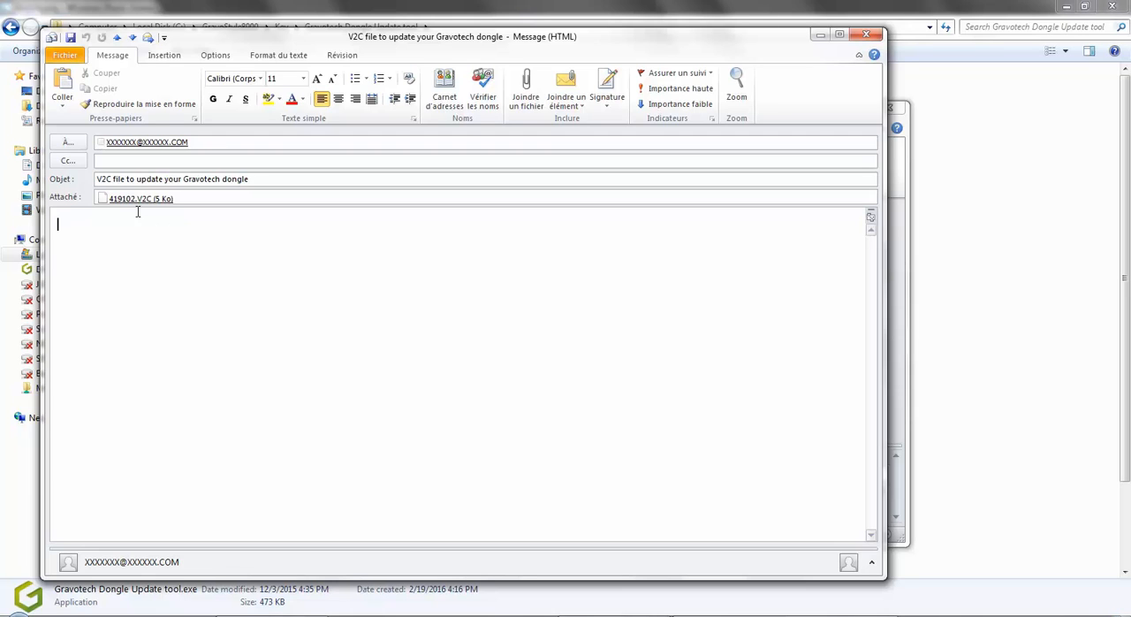
pyautogui.doubleClick(141, 198)
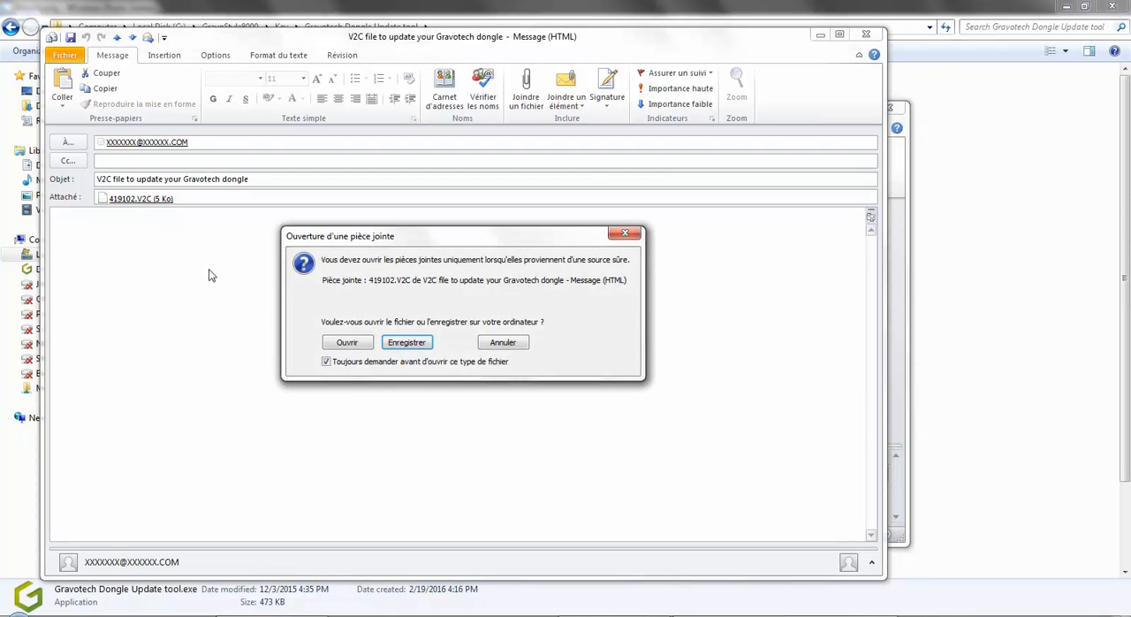
pyautogui.click(406, 342)
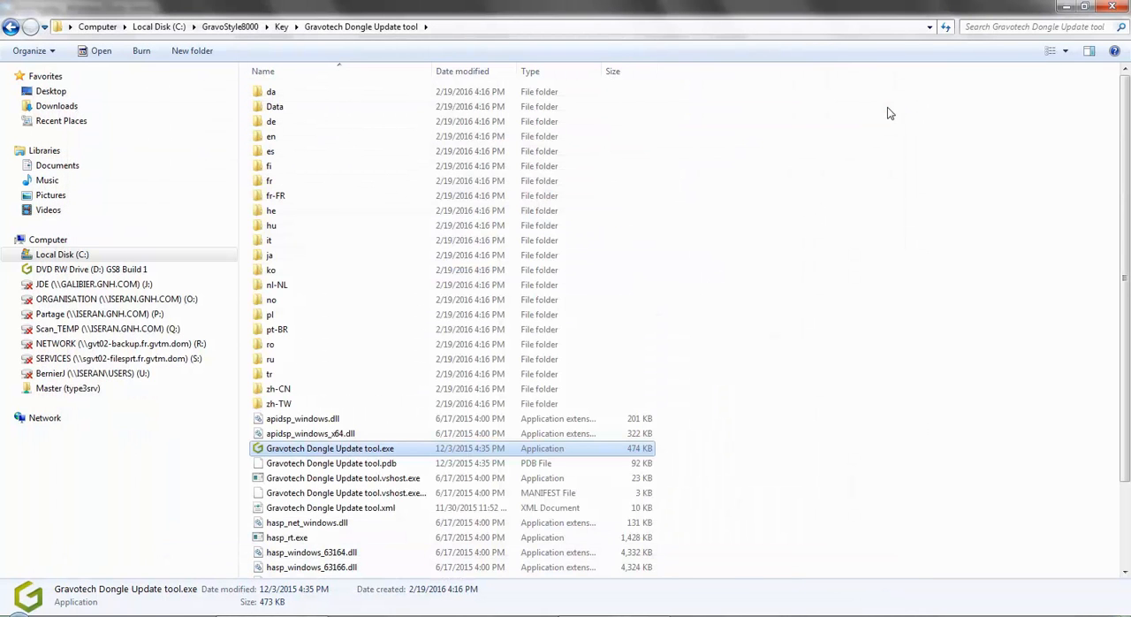
pyautogui.moveTo(637, 191)
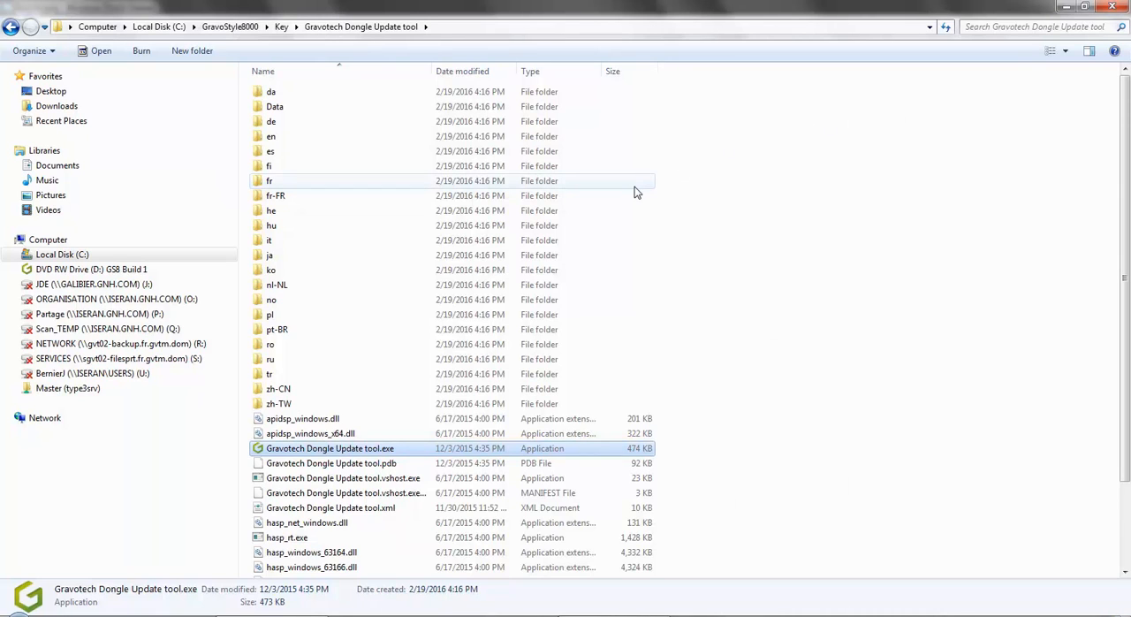
pyautogui.moveTo(357, 255)
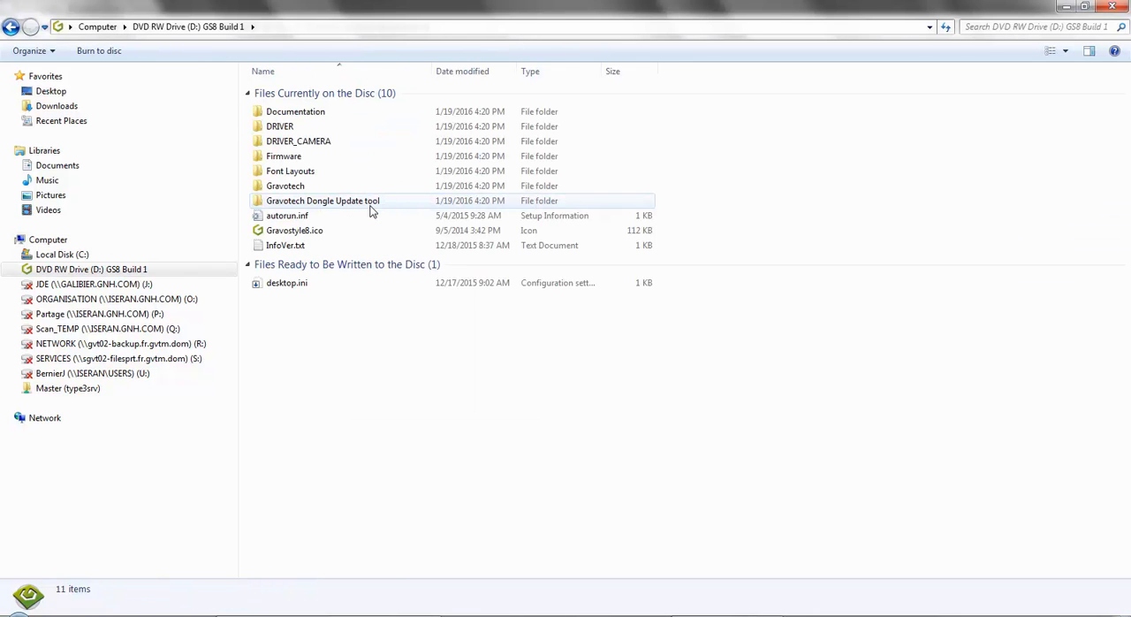
pyautogui.click(64, 255)
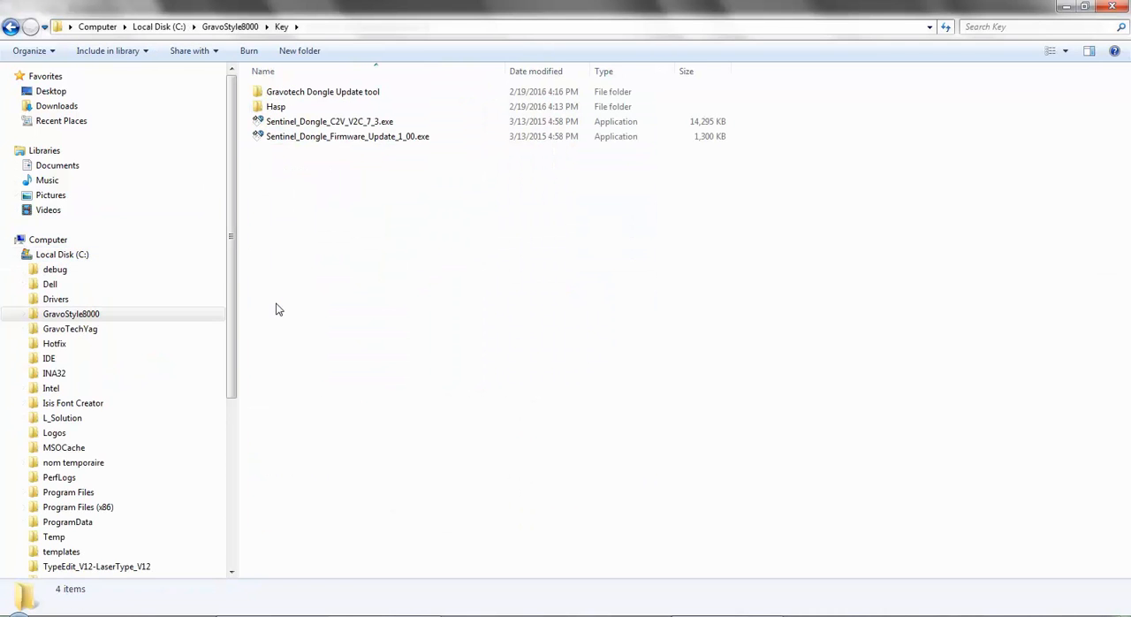
pyautogui.doubleClick(322, 92)
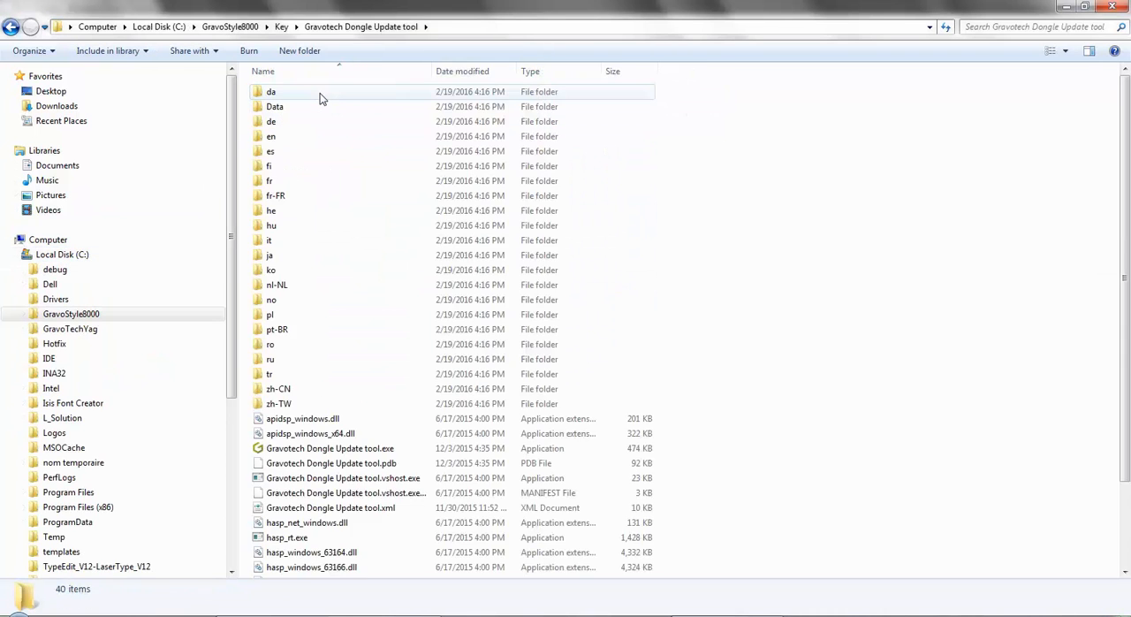
pyautogui.click(331, 449)
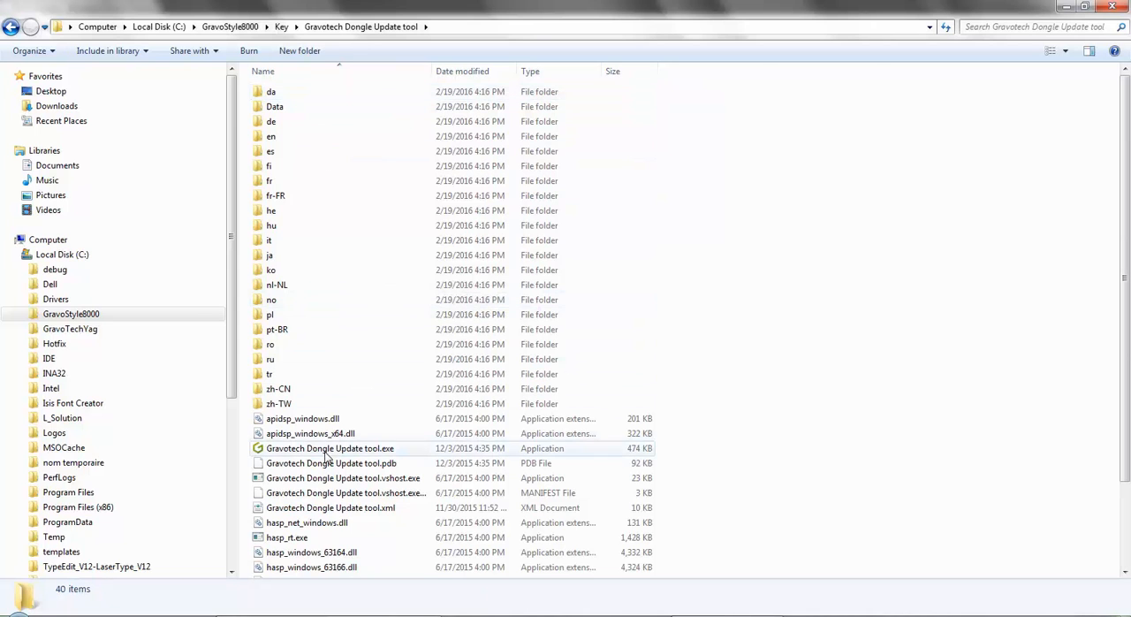
# Load 419102.V2C via 'Input the V2C file', then dismiss the update warning window.
pyautogui.doubleClick(330, 448)
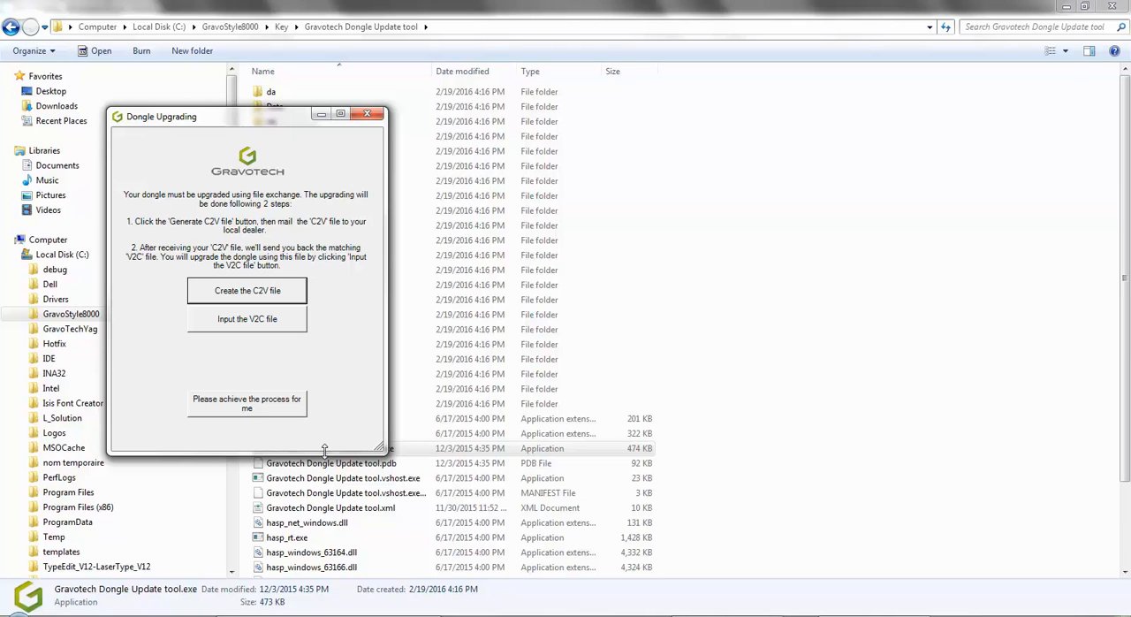
pyautogui.click(248, 318)
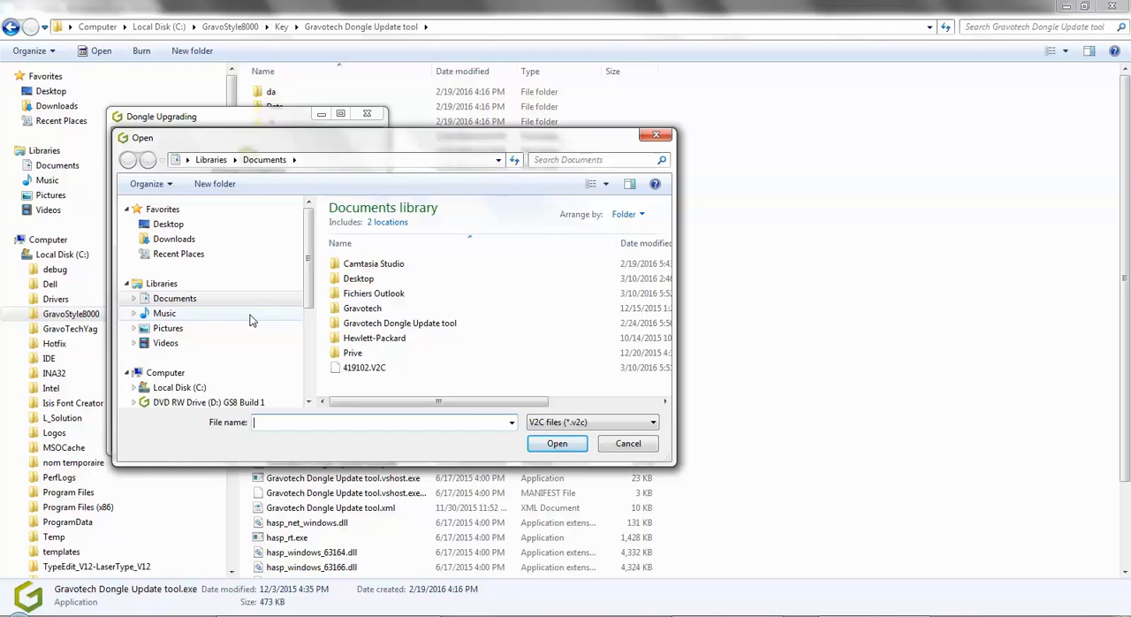
pyautogui.click(364, 368)
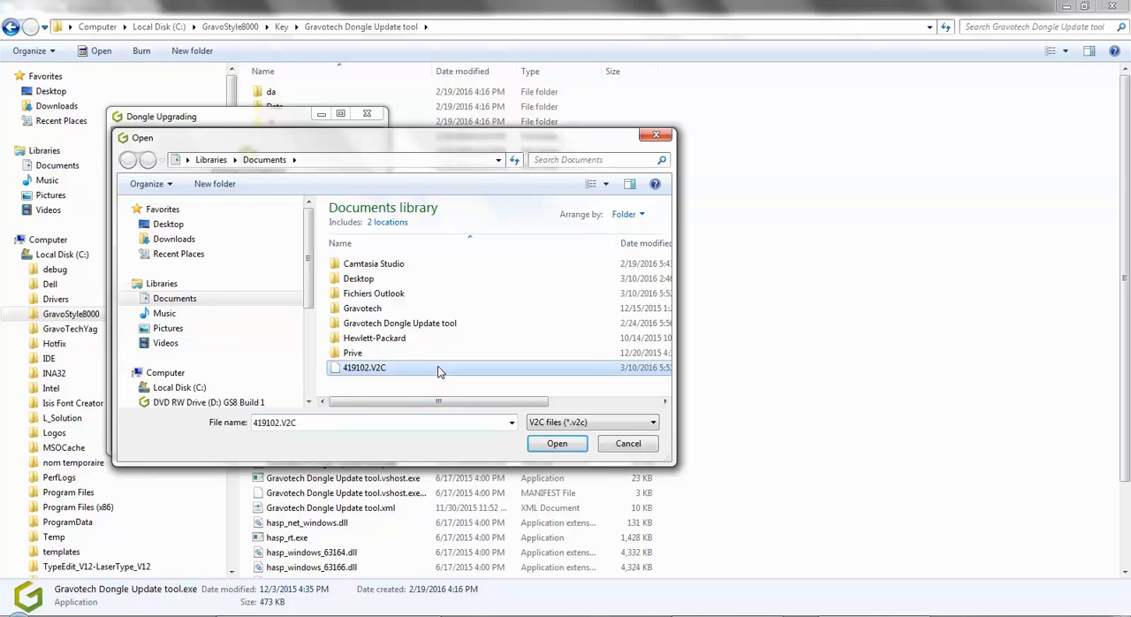
pyautogui.click(557, 442)
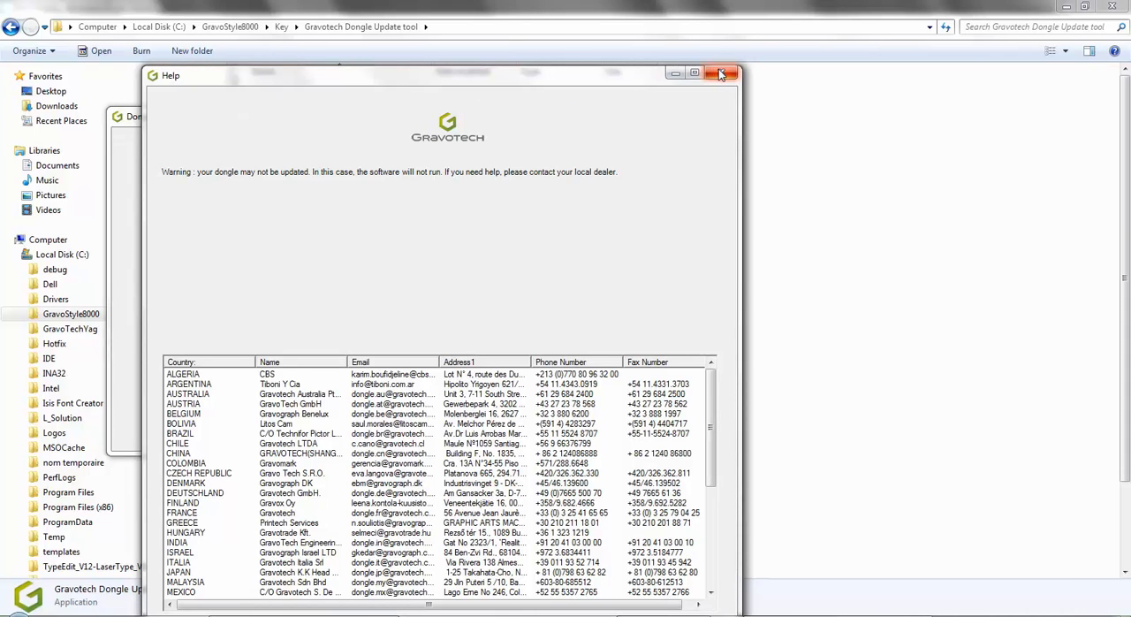
pyautogui.click(721, 72)
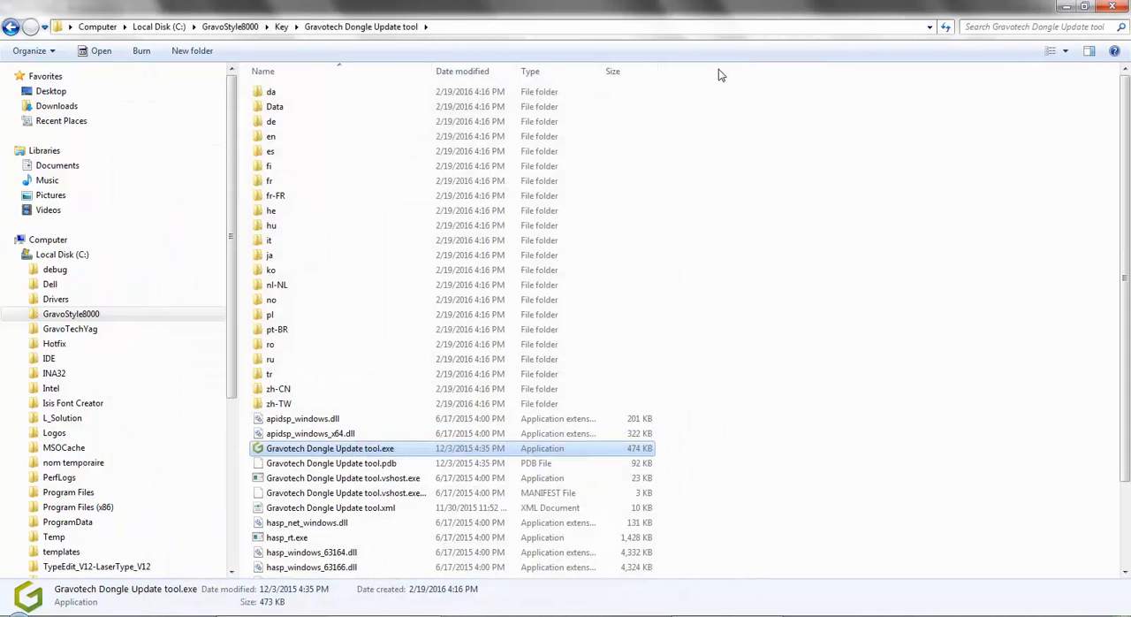